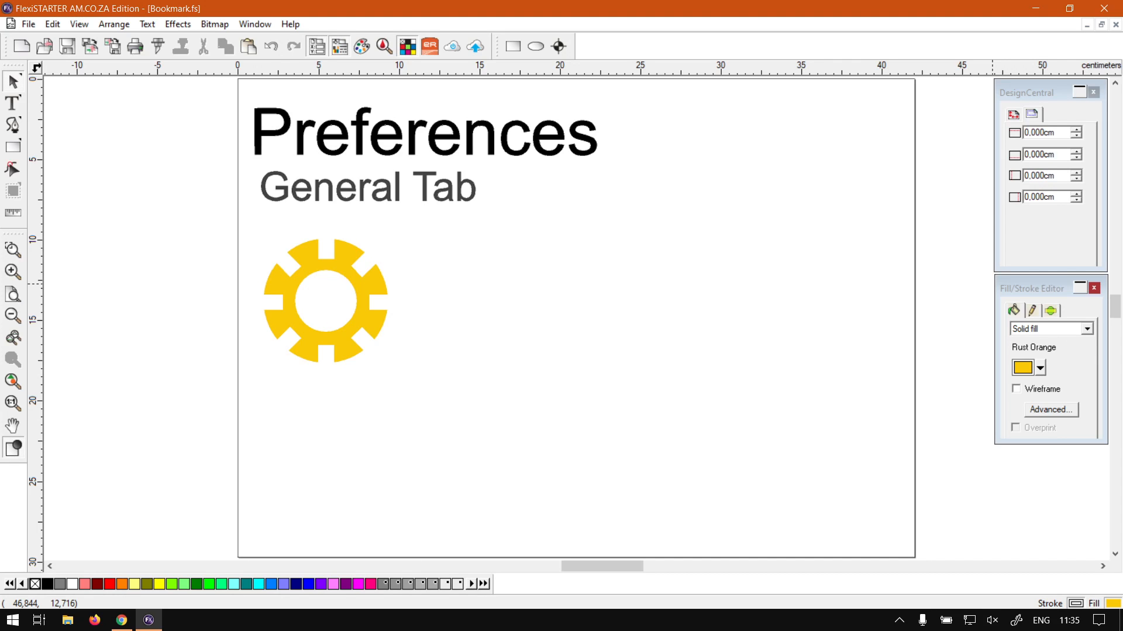
{"action": "mouse_move", "coordinate": [579, 18]}
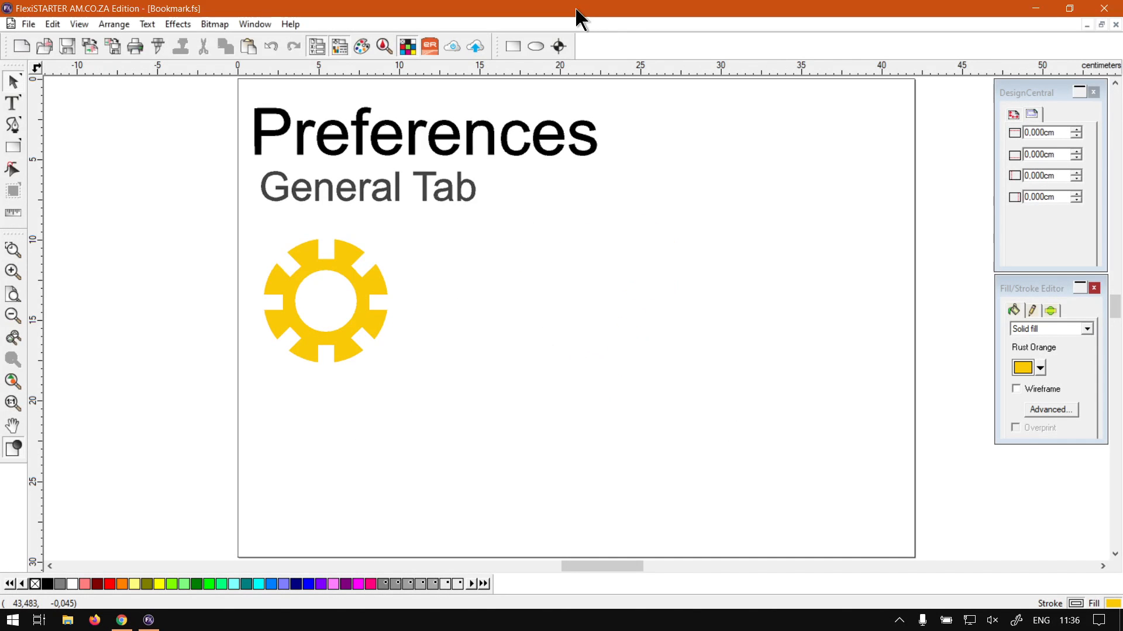
{"action": "mouse_move", "coordinate": [741, 250]}
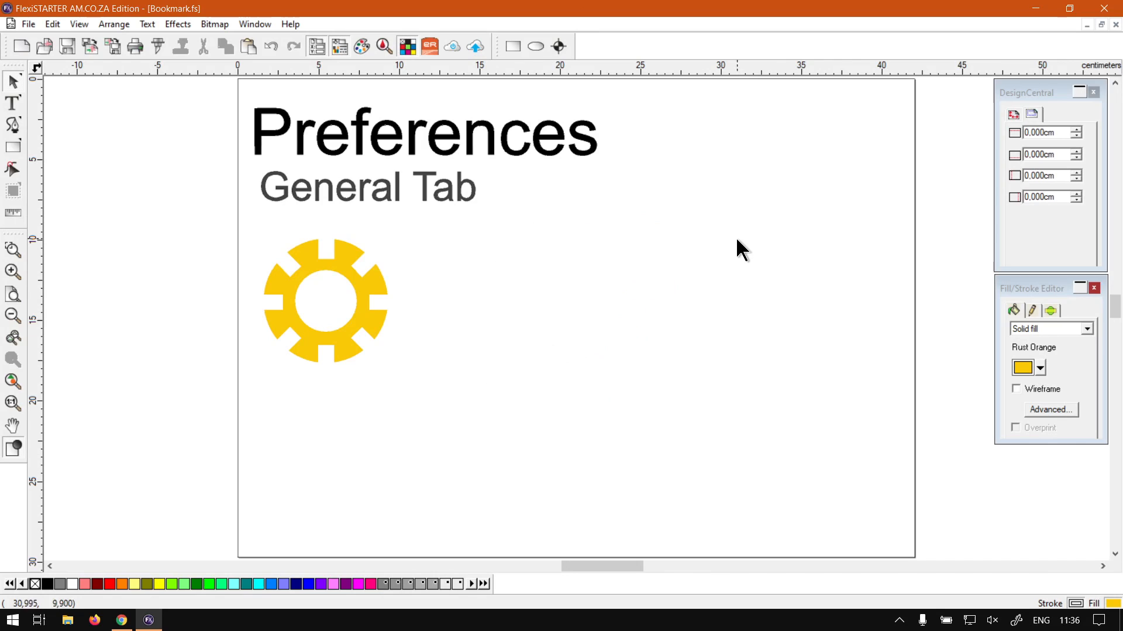
{"action": "mouse_move", "coordinate": [579, 155]}
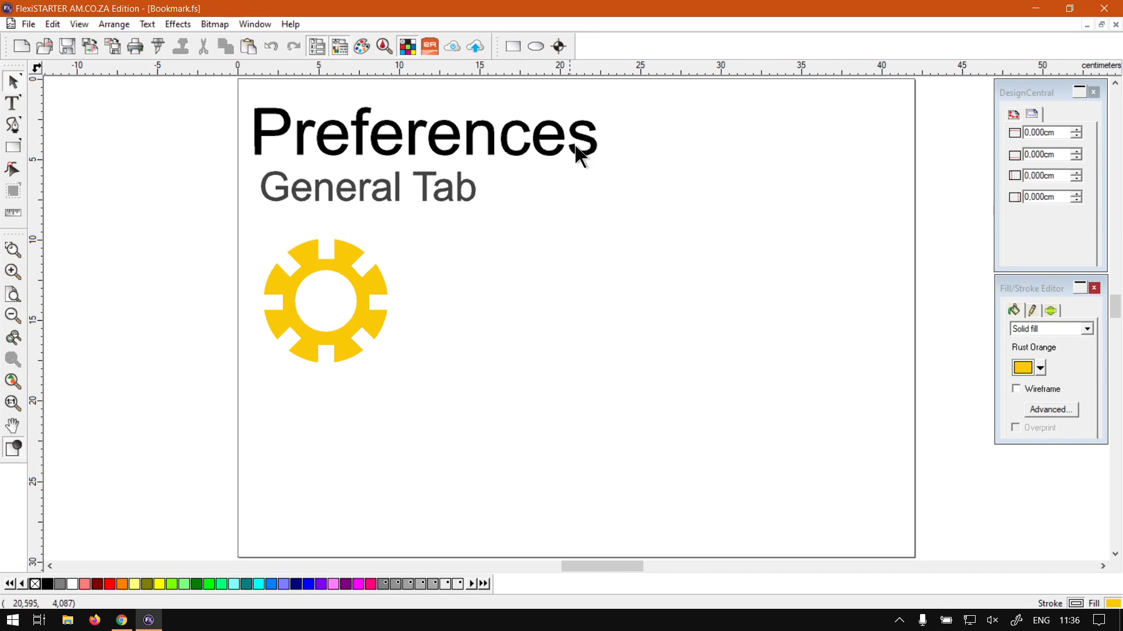
{"action": "mouse_move", "coordinate": [397, 400]}
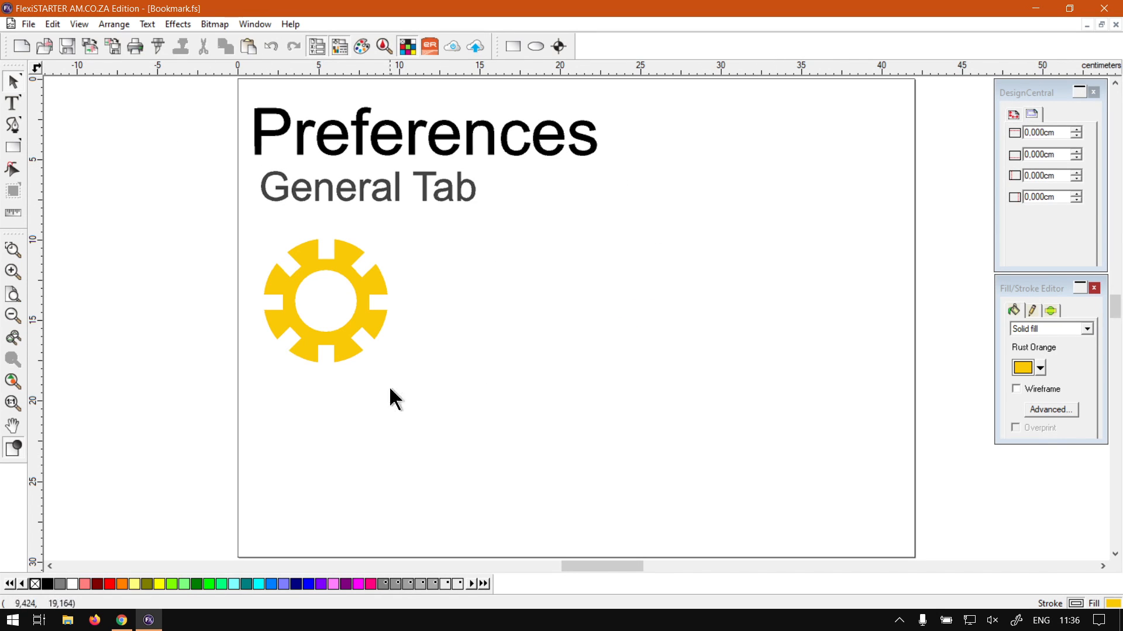
{"action": "mouse_move", "coordinate": [538, 230]}
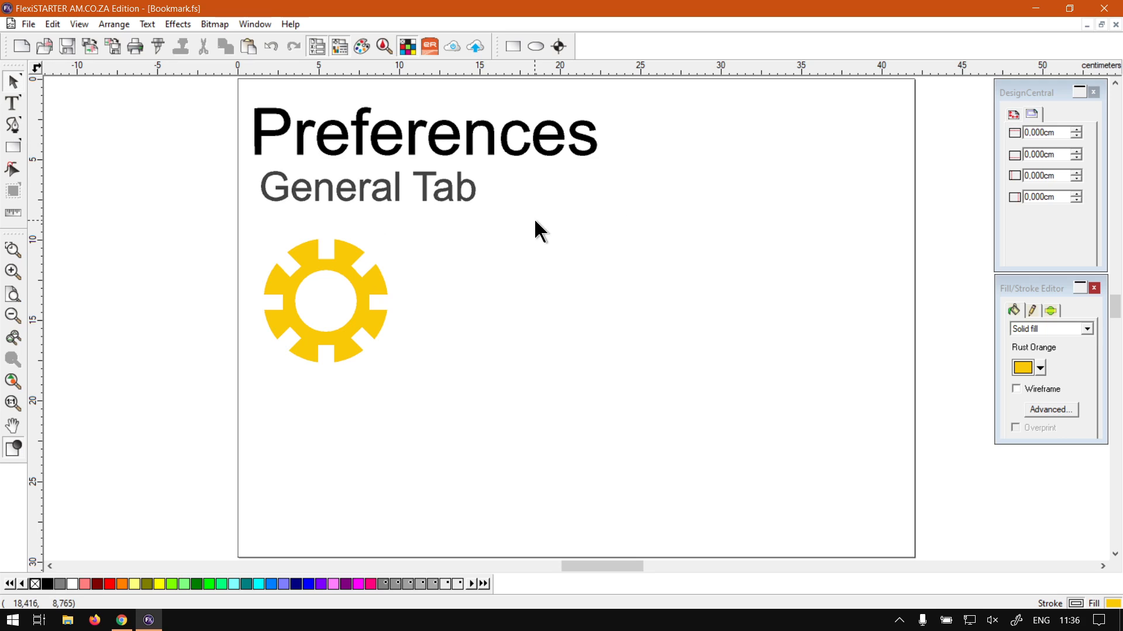
{"action": "mouse_move", "coordinate": [166, 77]}
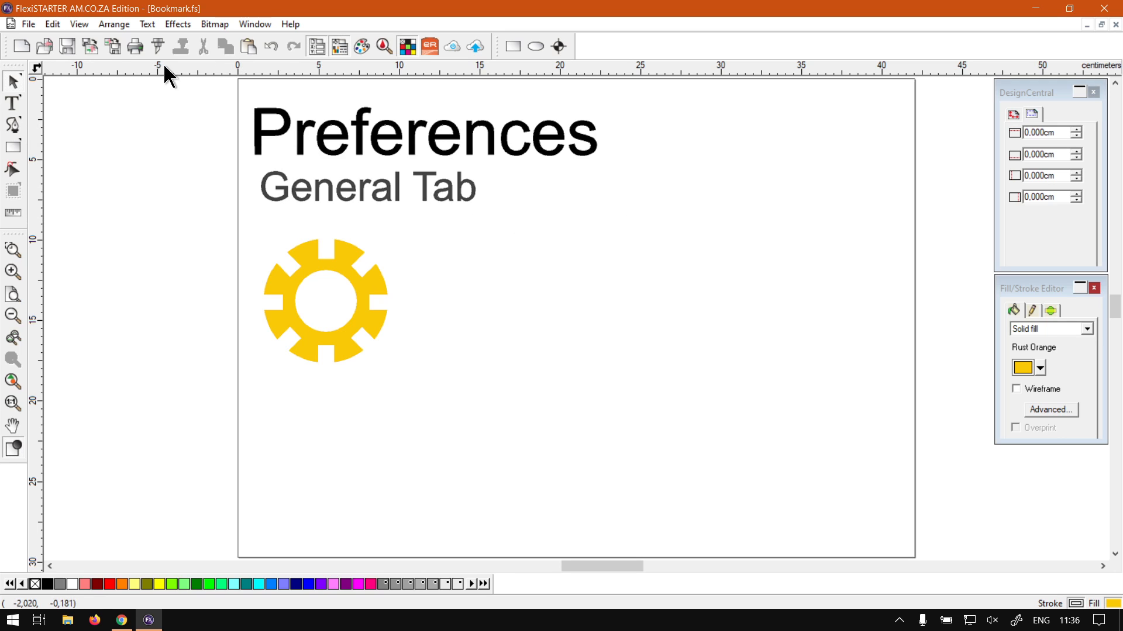
{"action": "mouse_move", "coordinate": [52, 23]}
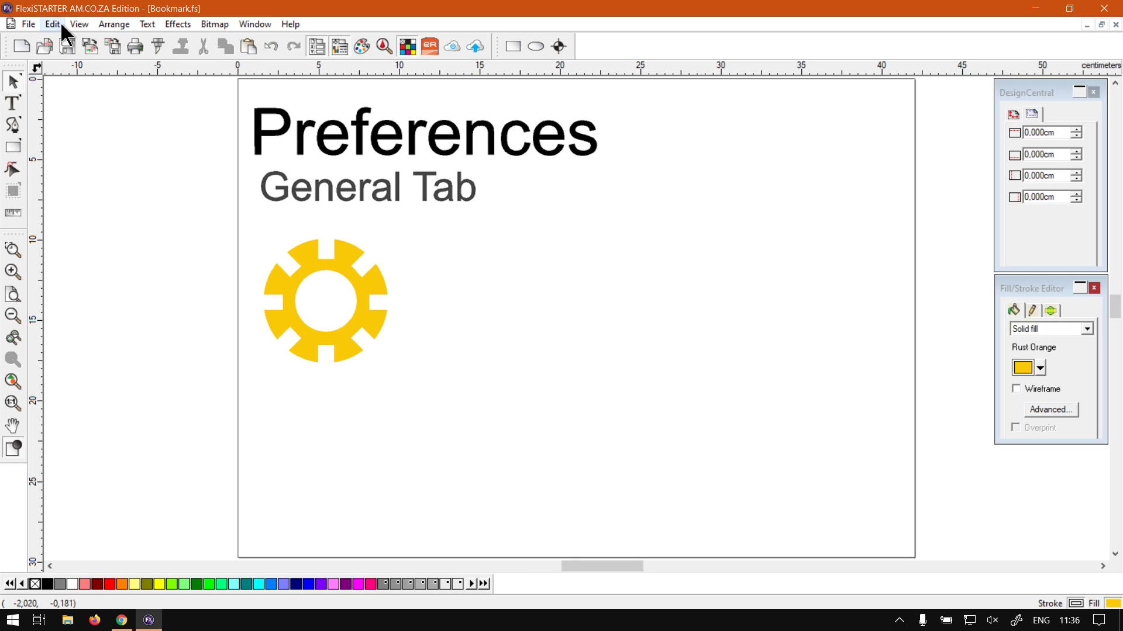
Bring up the Preferences dialog from the Edit menu to review the General settings.
{"action": "left_click", "coordinate": [52, 23]}
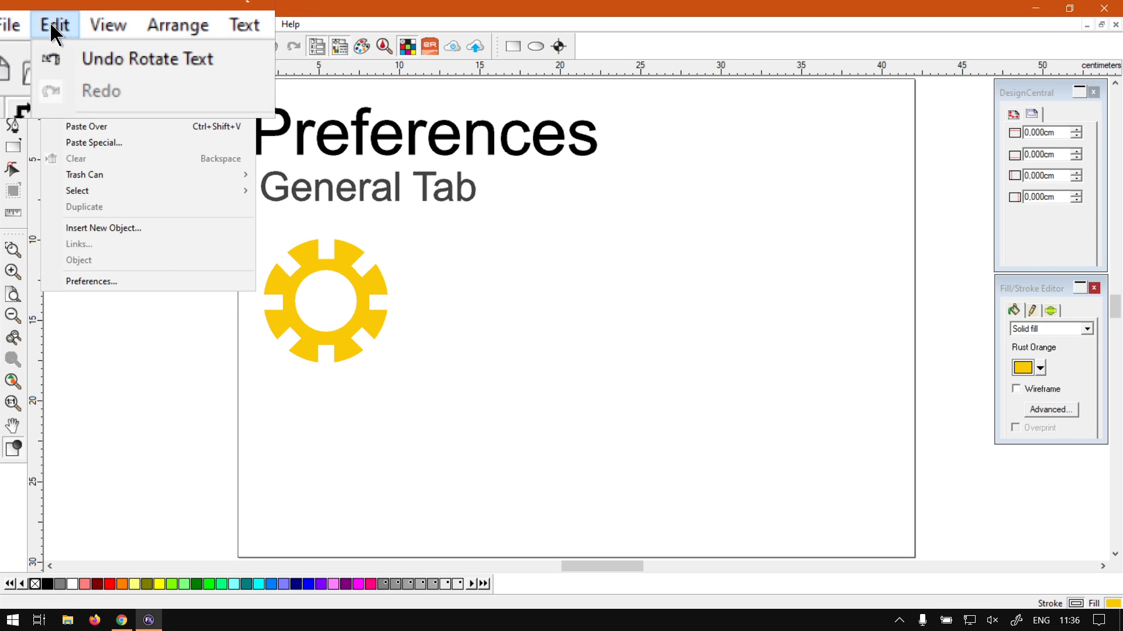
{"action": "mouse_move", "coordinate": [98, 279]}
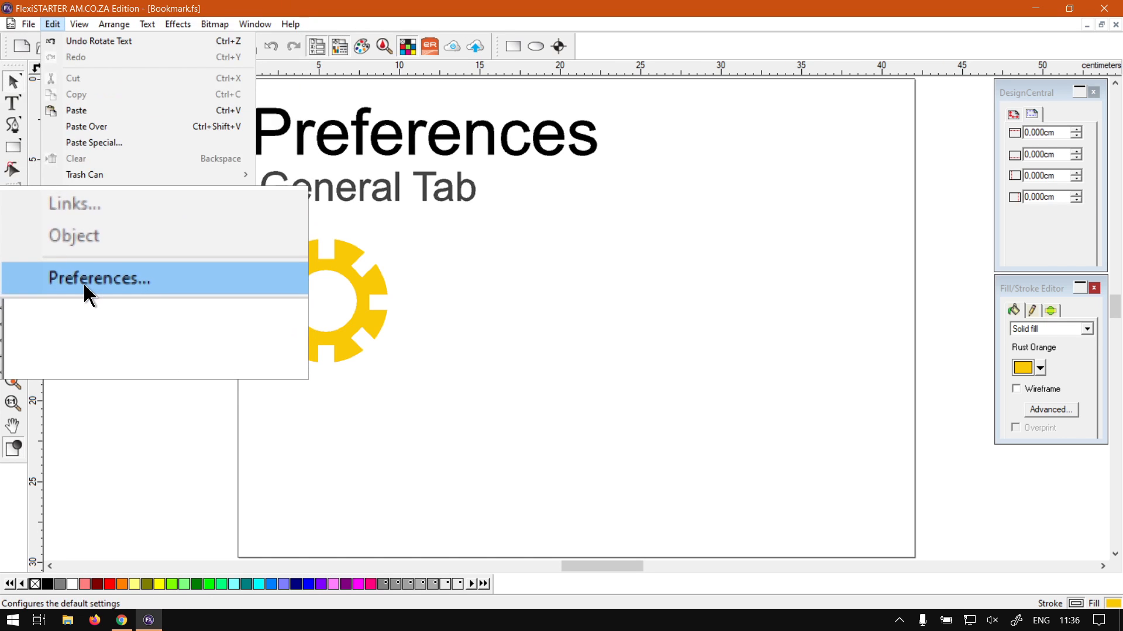
{"action": "left_click", "coordinate": [99, 279]}
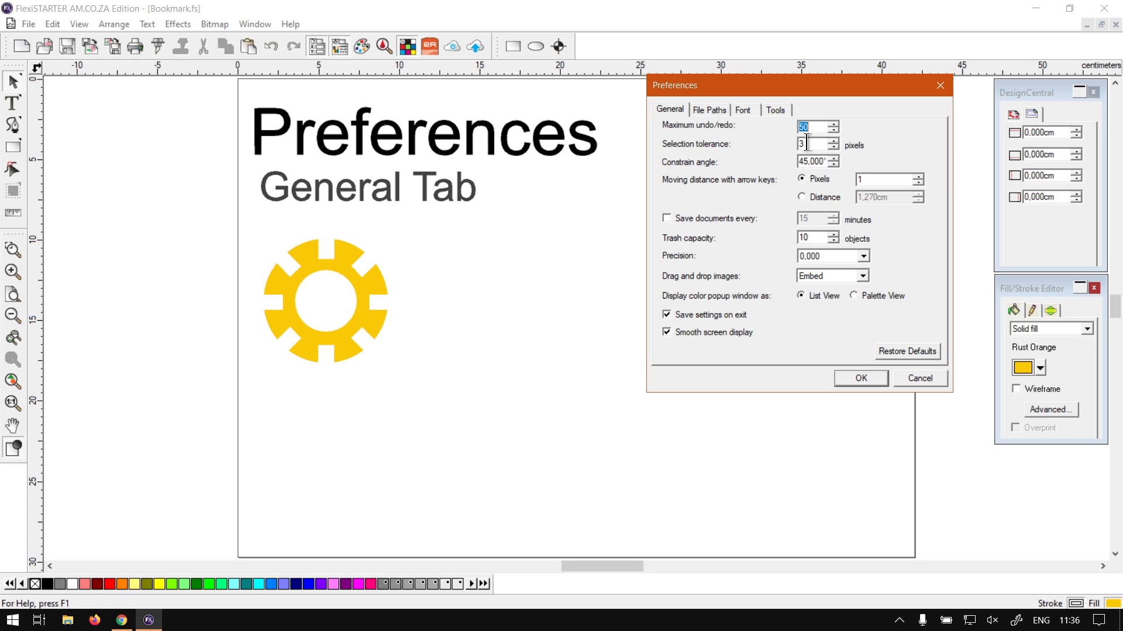
{"action": "mouse_move", "coordinate": [769, 151]}
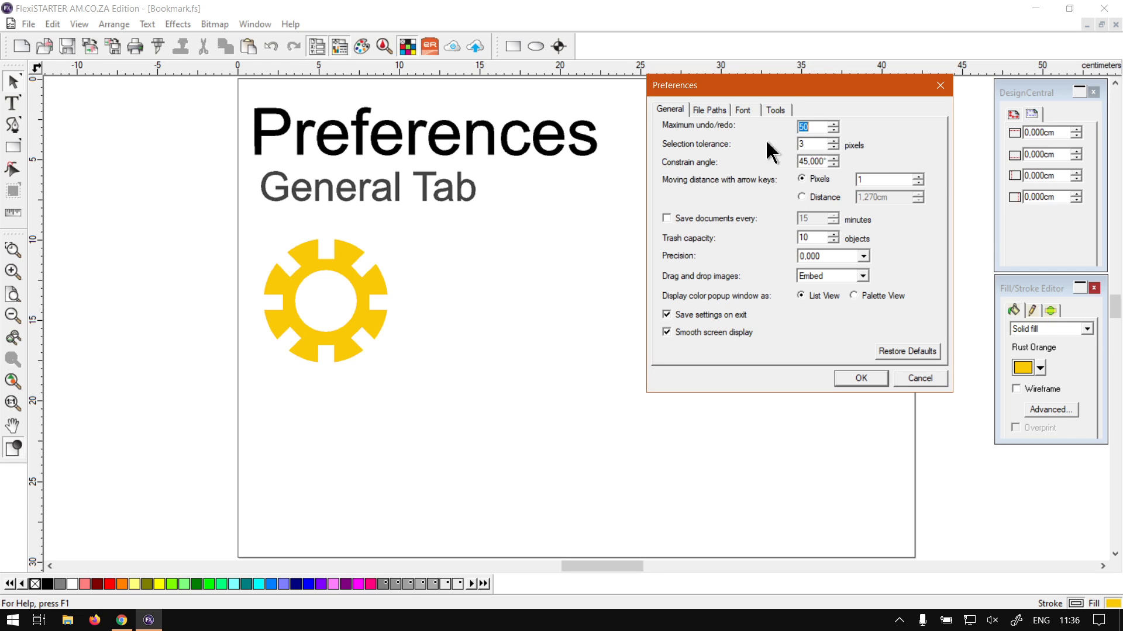
{"action": "mouse_move", "coordinate": [790, 134]}
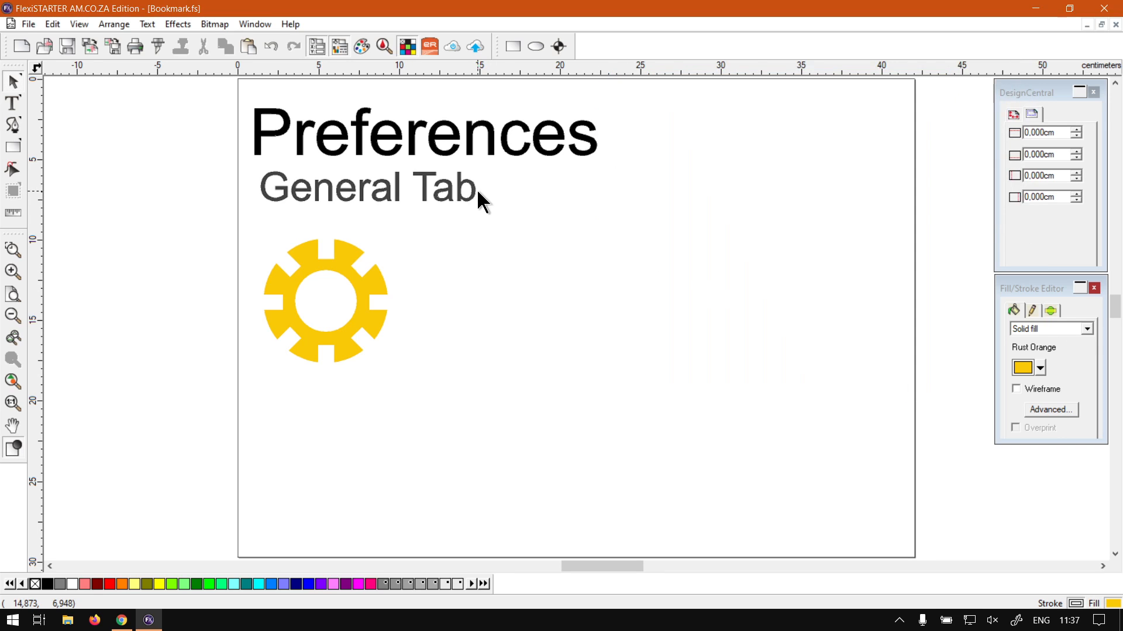
{"action": "mouse_move", "coordinate": [479, 202]}
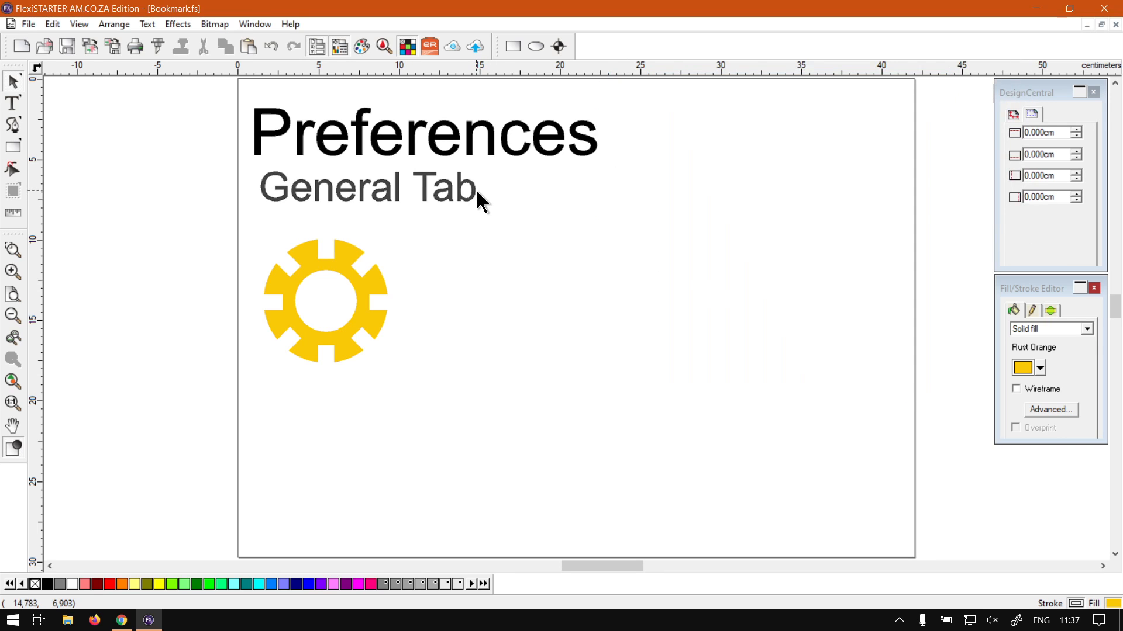
Select the General Tab subtitle, view the Preferences dialog and dismiss it with OK.
{"action": "left_click", "coordinate": [365, 187]}
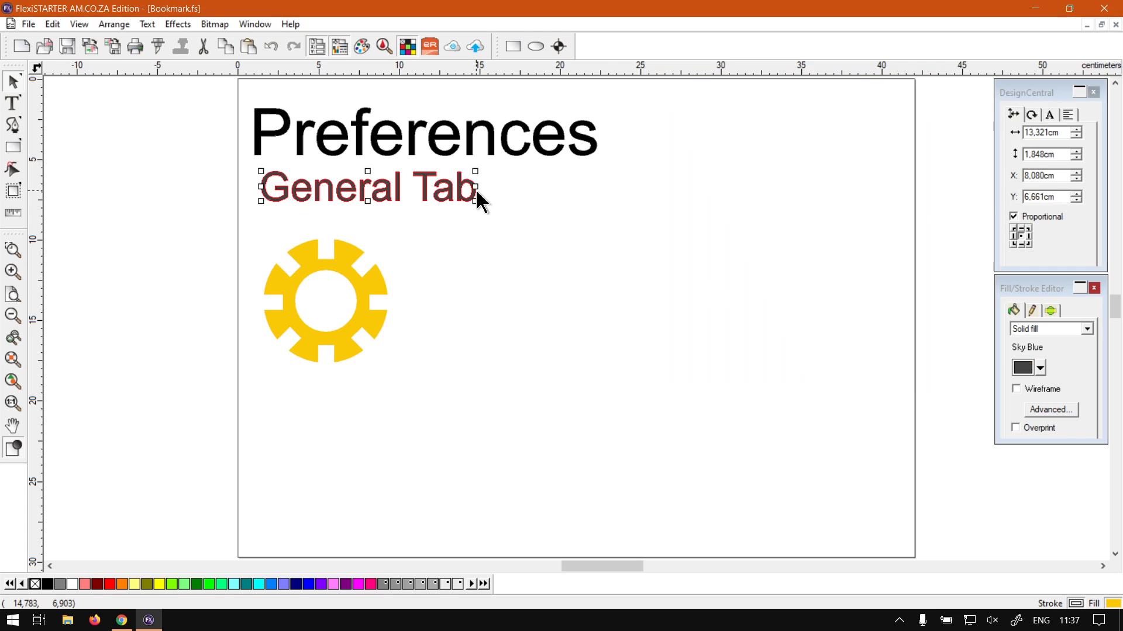
{"action": "left_click", "coordinate": [51, 23]}
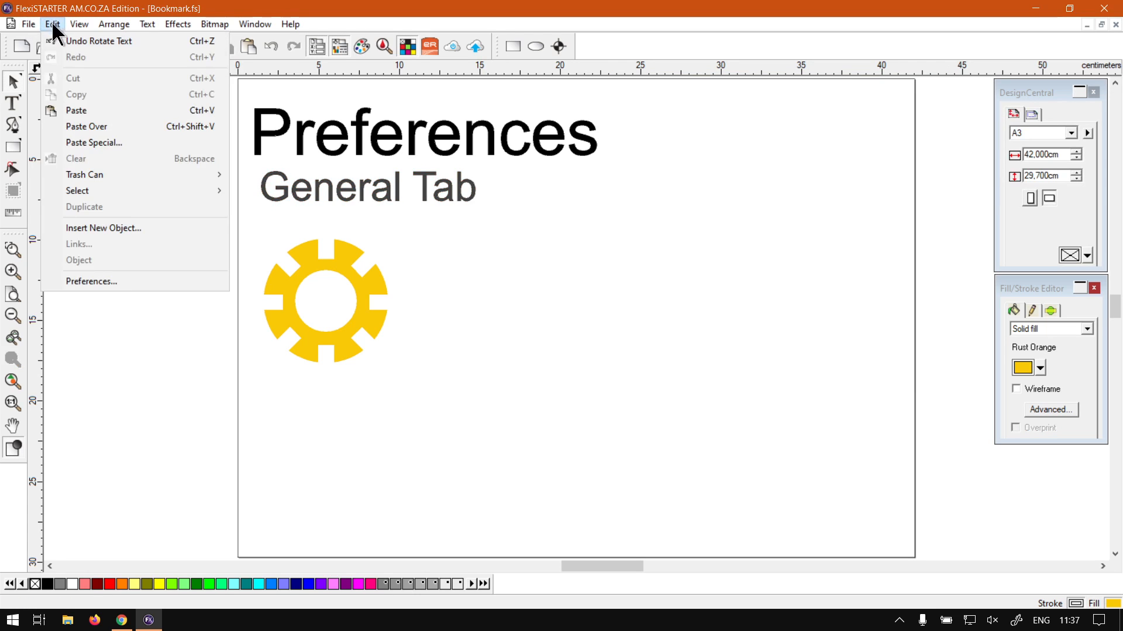
{"action": "left_click", "coordinate": [91, 281]}
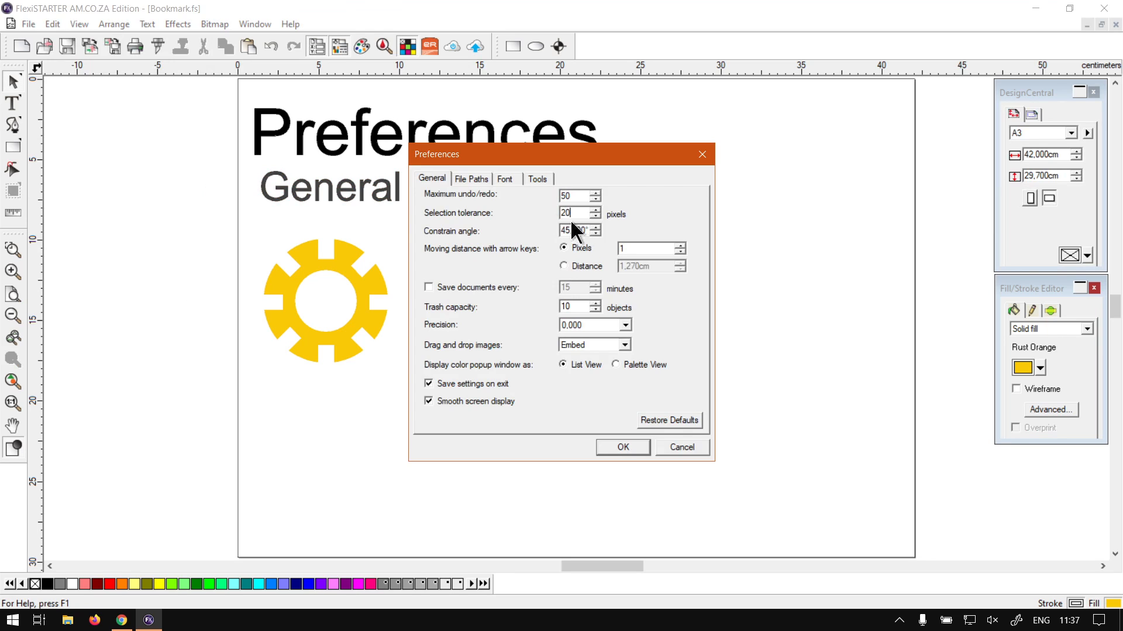
{"action": "left_click", "coordinate": [620, 447]}
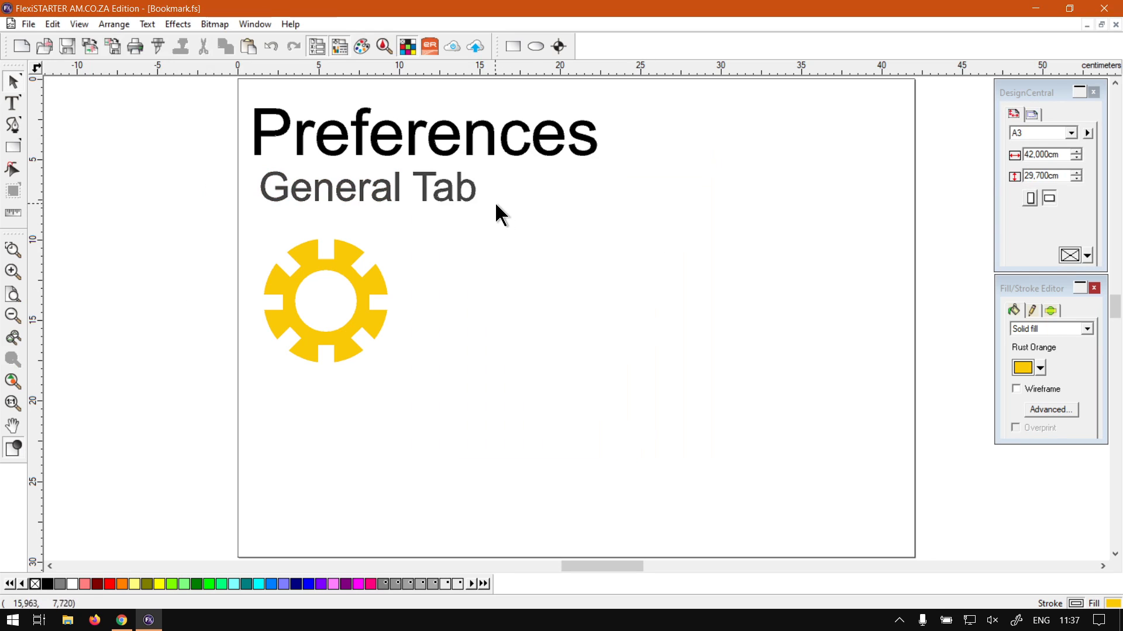
Select the subtitle again from just beside it, then deselect it on empty canvas.
{"action": "left_click", "coordinate": [366, 187]}
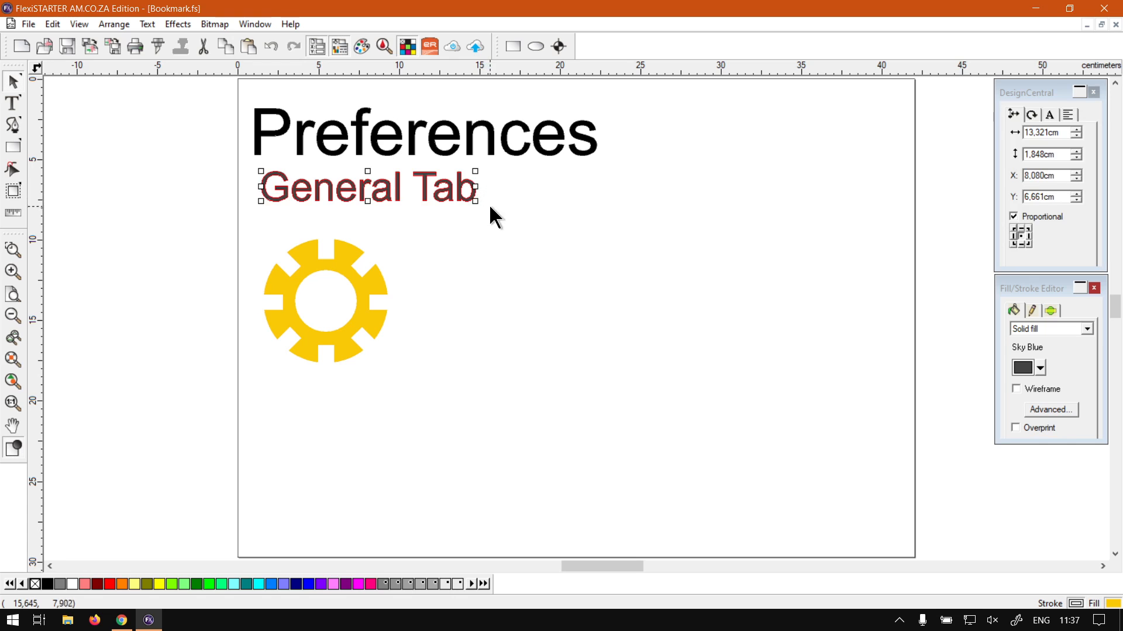
{"action": "left_click", "coordinate": [422, 132]}
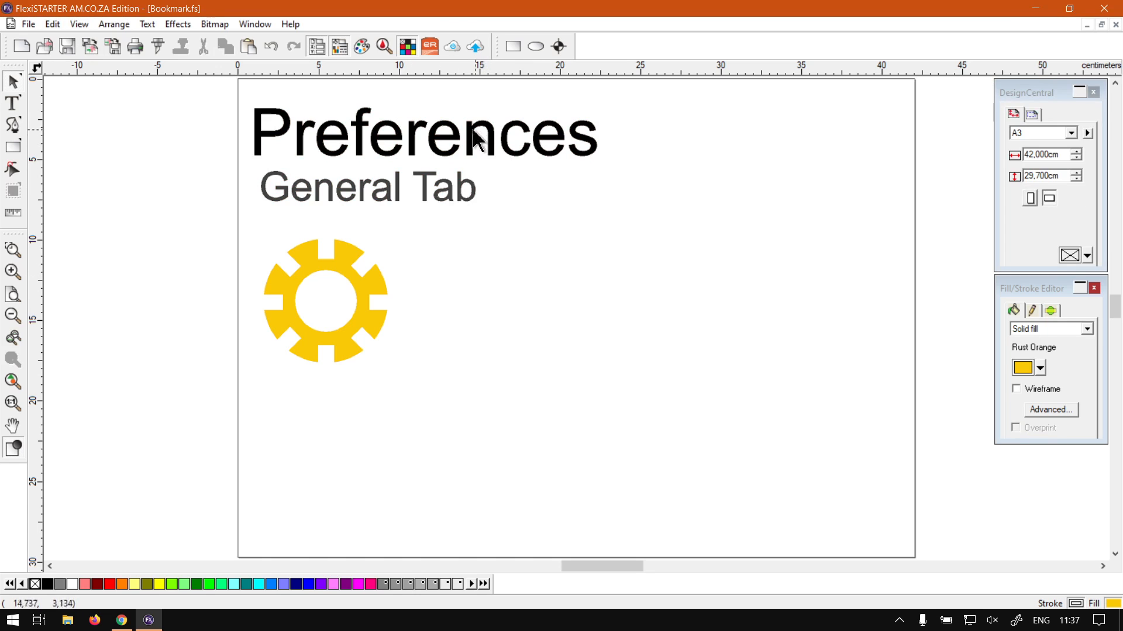
{"action": "mouse_move", "coordinate": [471, 184]}
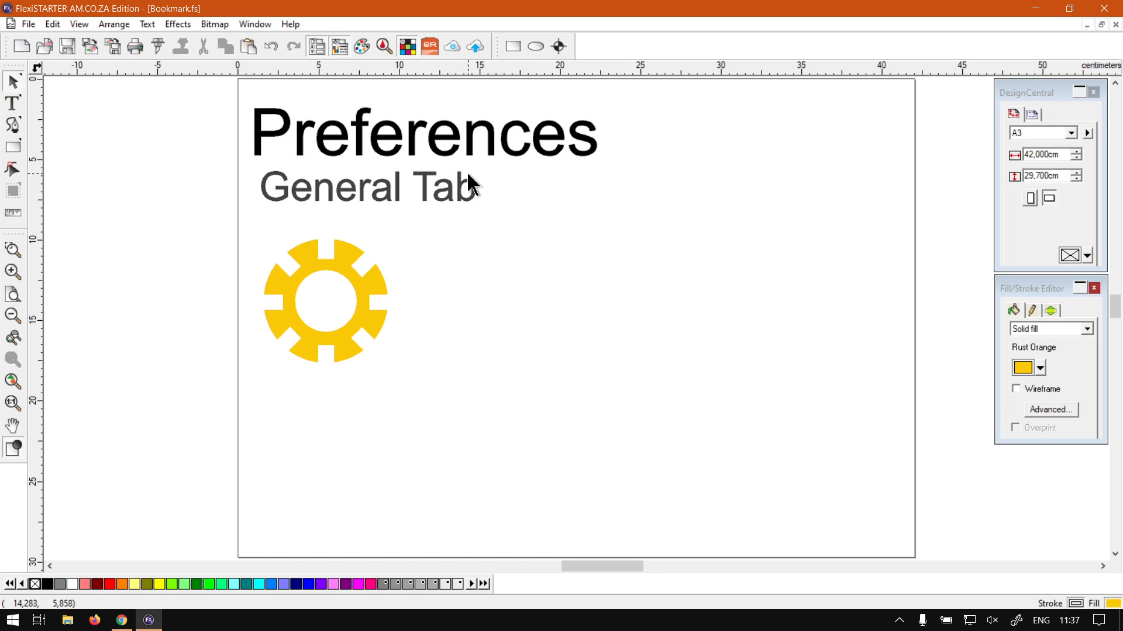
{"action": "mouse_move", "coordinate": [496, 196]}
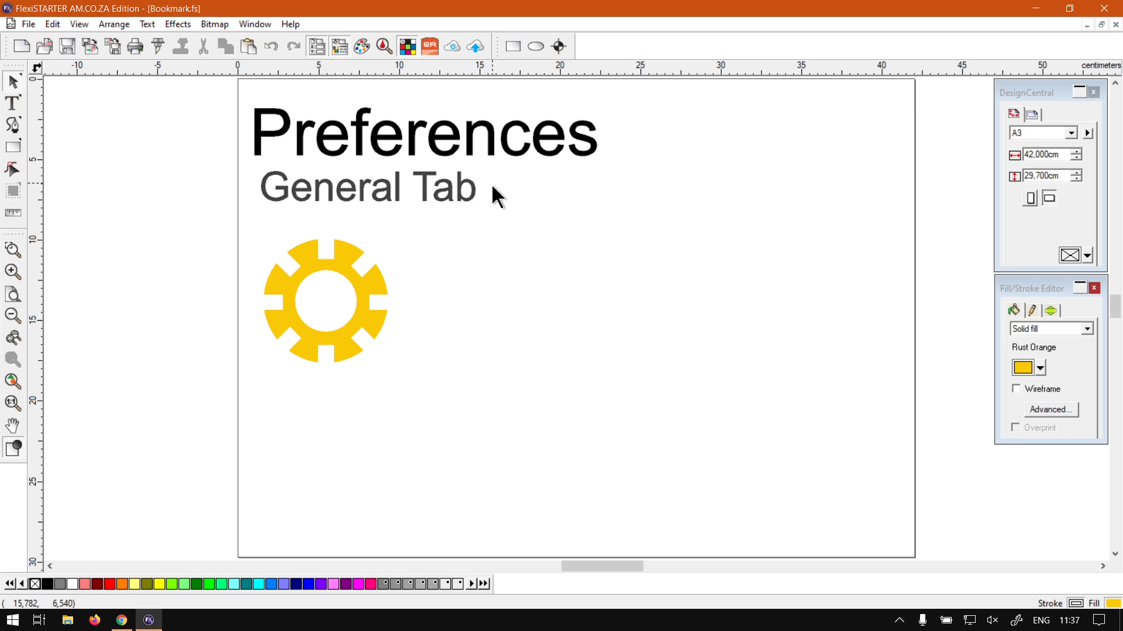
{"action": "mouse_move", "coordinate": [172, 71]}
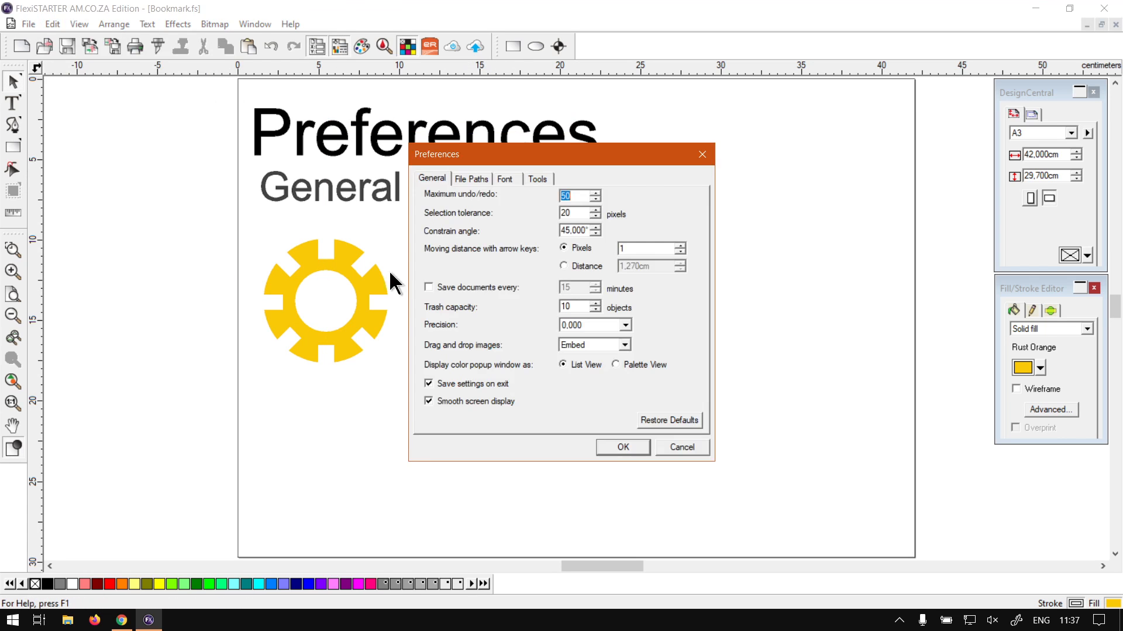
Change the selection tolerance from 20 to 3 pixels and confirm the preferences.
{"action": "triple_click", "coordinate": [575, 213]}
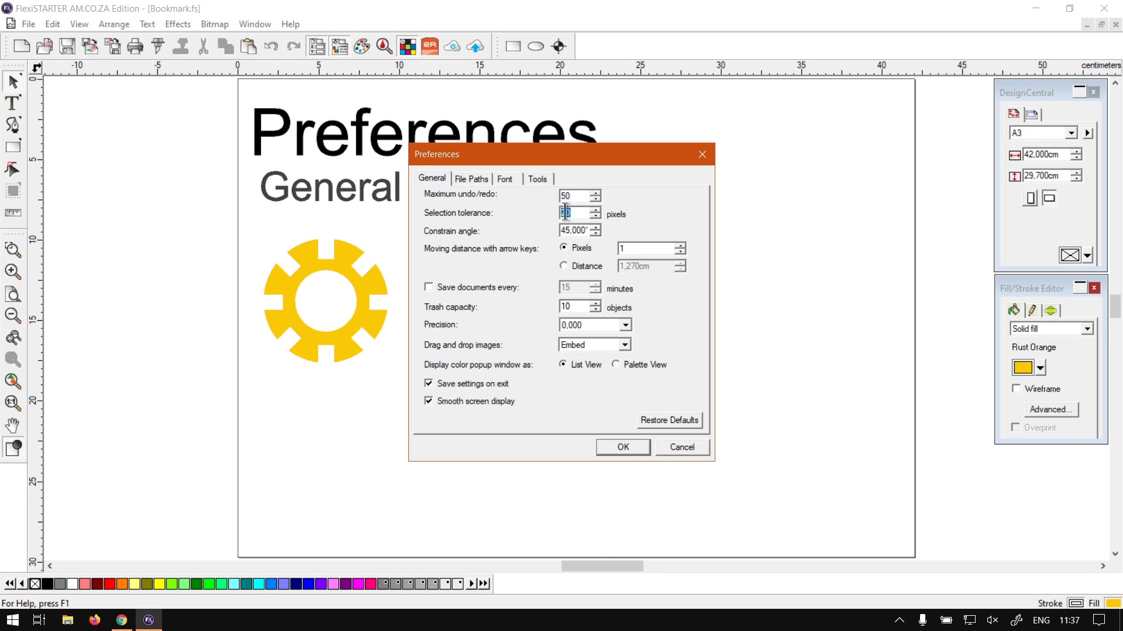
{"action": "type", "text": "3"}
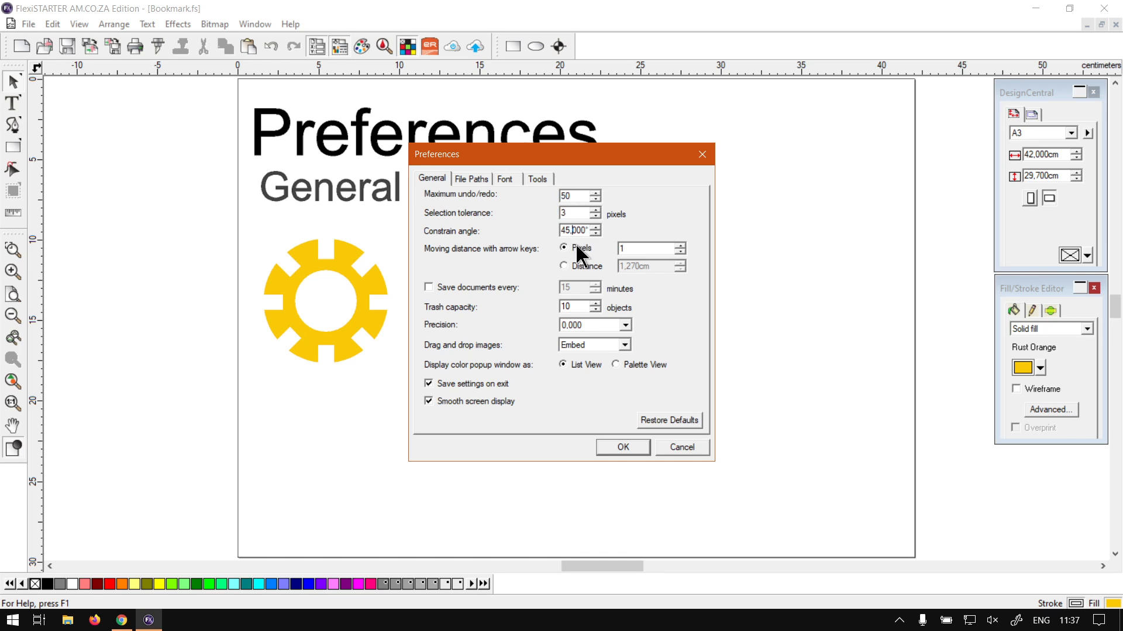
{"action": "mouse_move", "coordinate": [499, 243]}
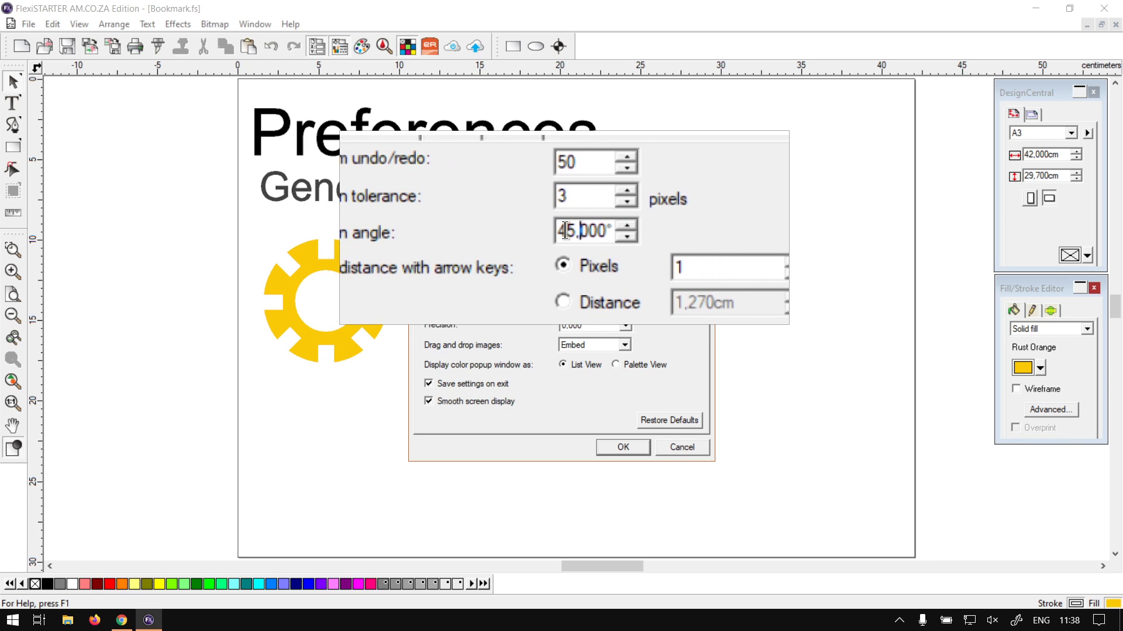
{"action": "left_click", "coordinate": [621, 447]}
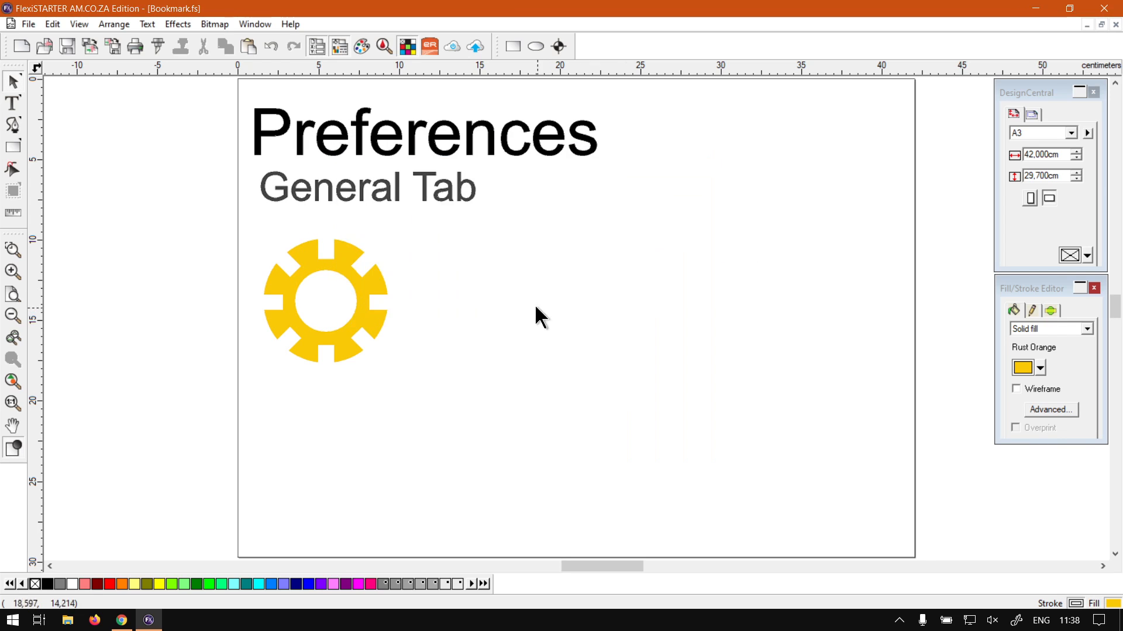
{"action": "left_click", "coordinate": [365, 187]}
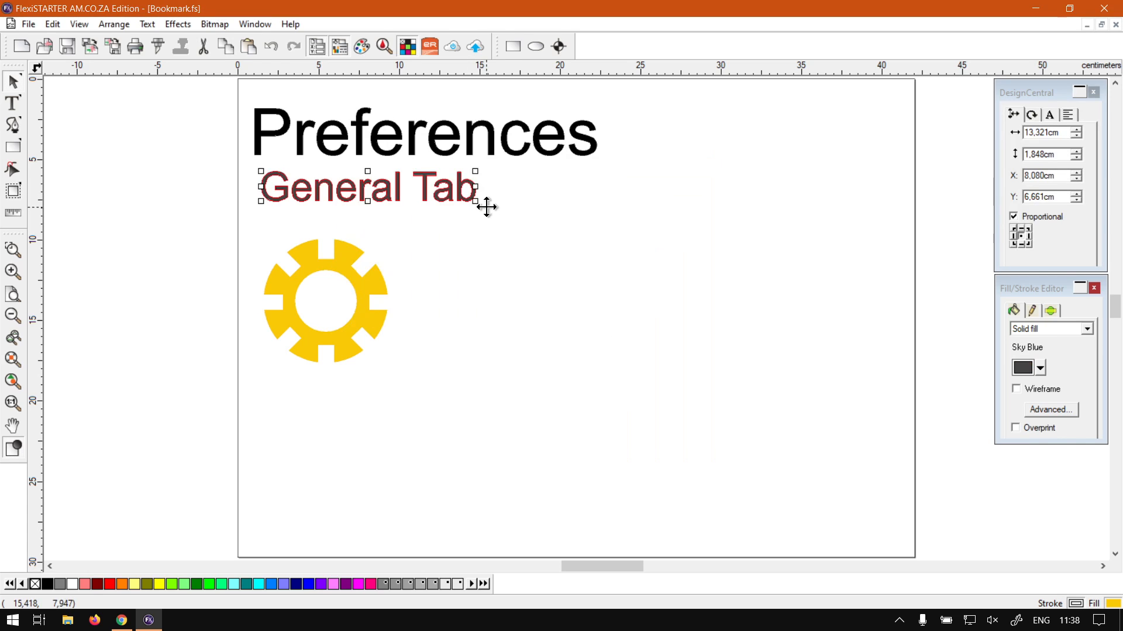
{"action": "mouse_move", "coordinate": [458, 199]}
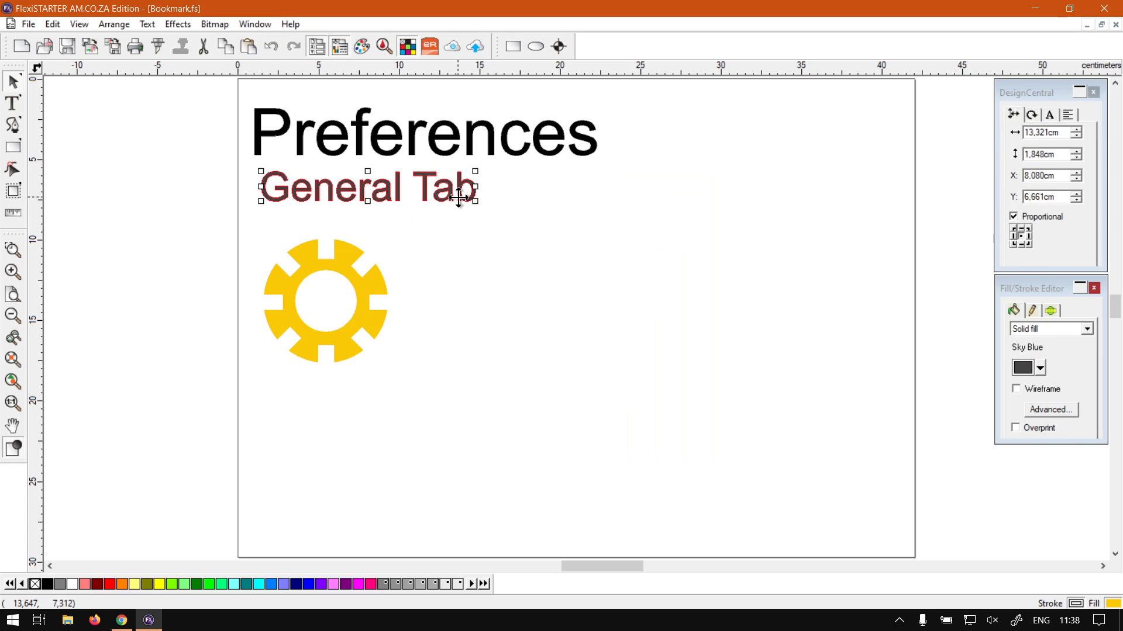
{"action": "left_click", "coordinate": [367, 187]}
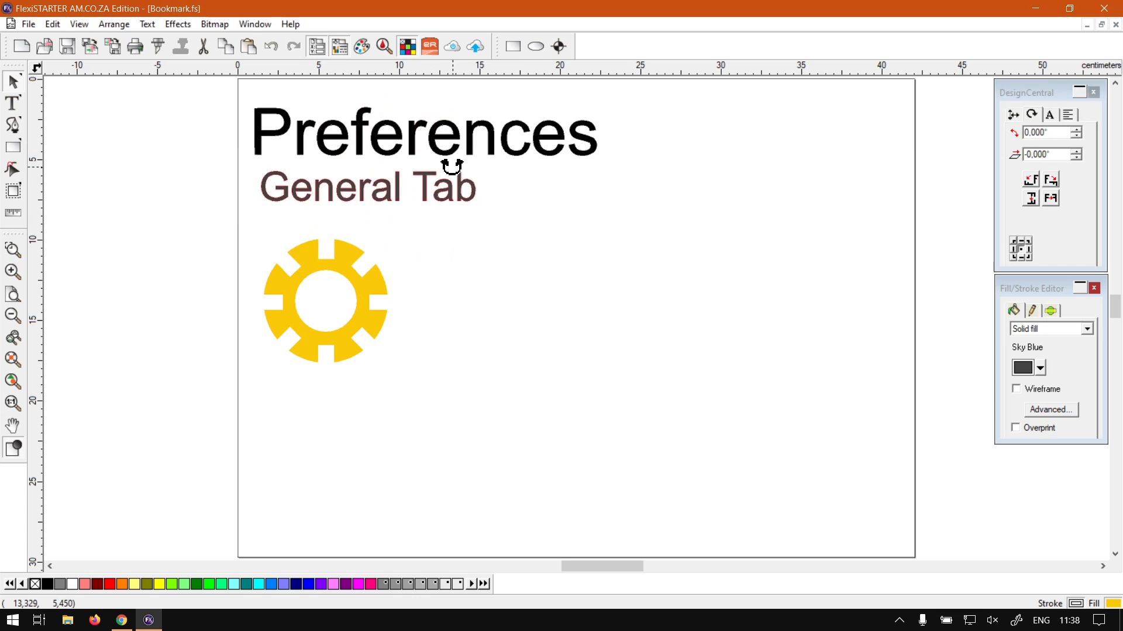
{"action": "left_click", "coordinate": [51, 23]}
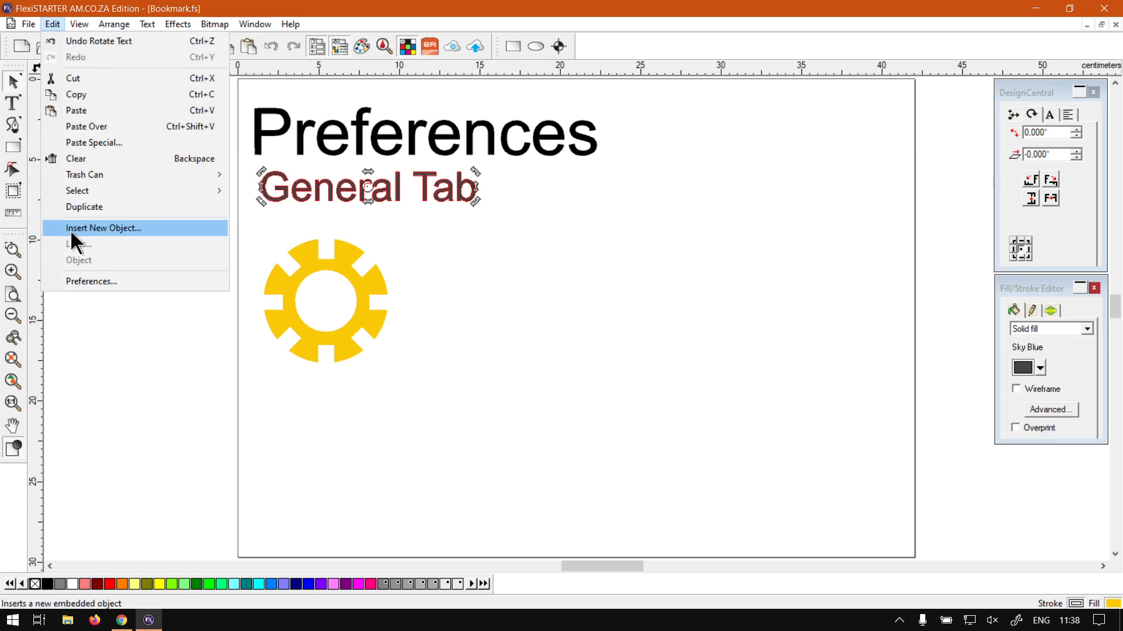
{"action": "left_click", "coordinate": [91, 282]}
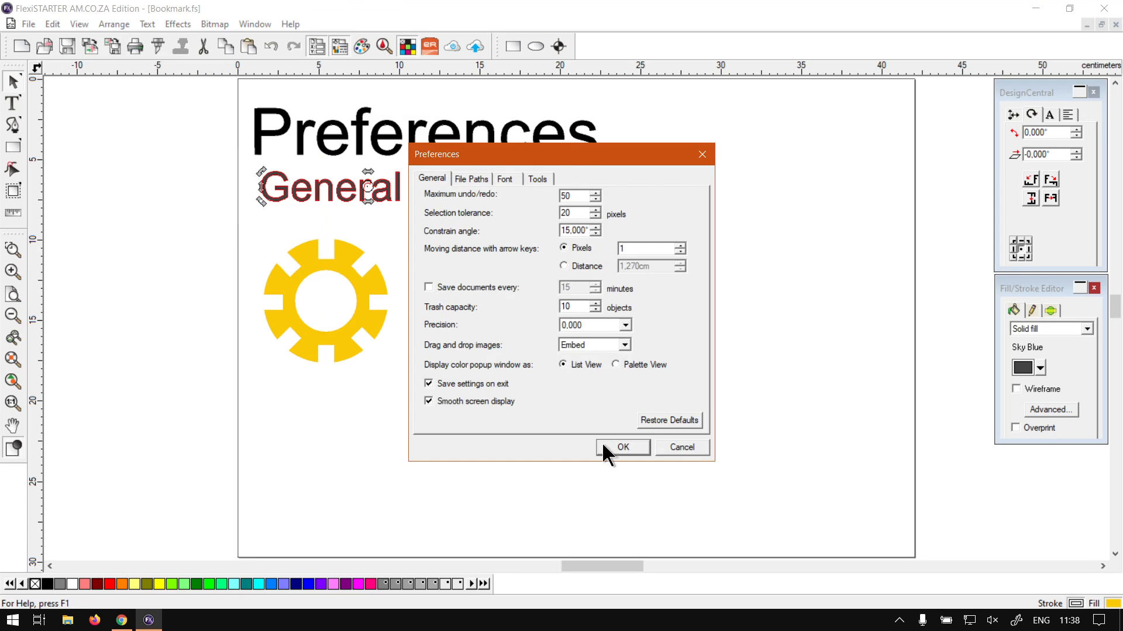
{"action": "left_click", "coordinate": [621, 447]}
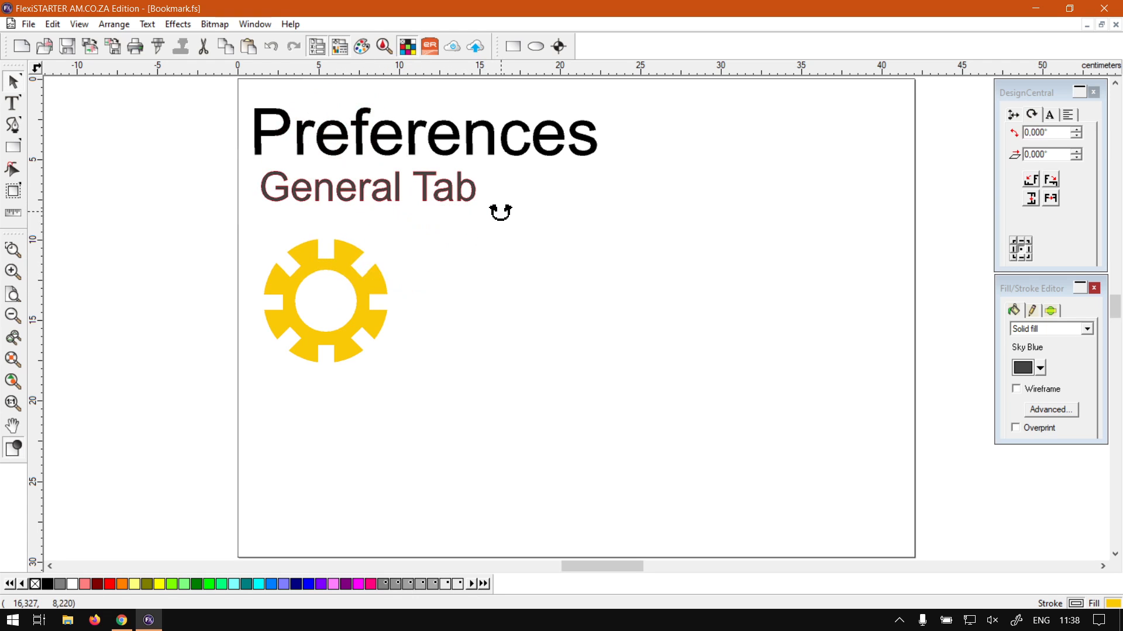
{"action": "left_click", "coordinate": [366, 187]}
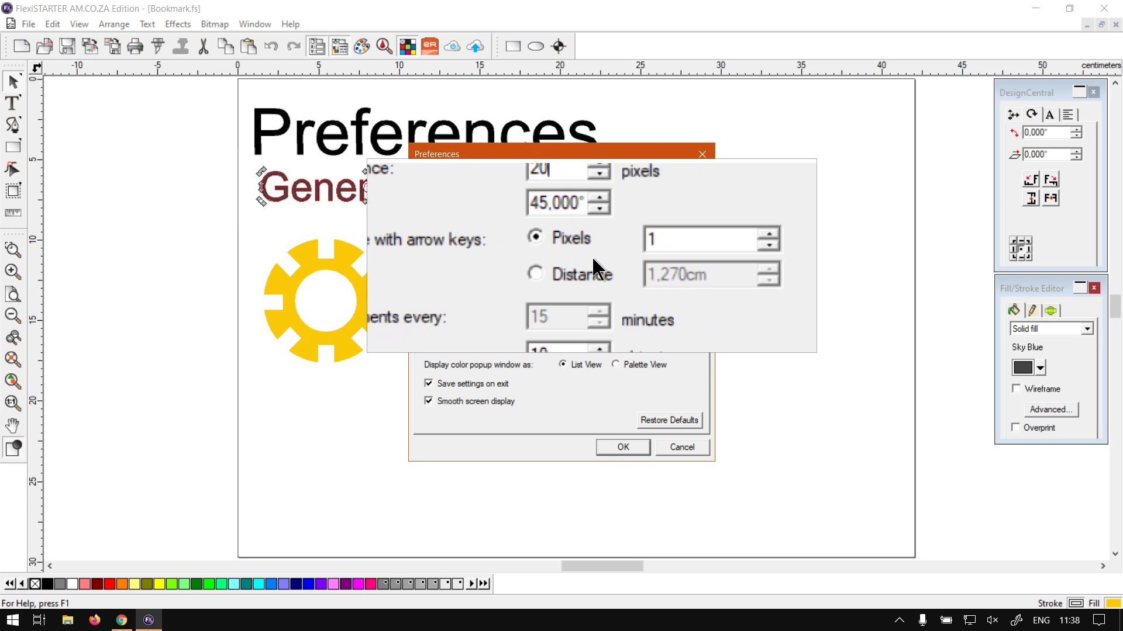
Set the arrow-key moving distance to 20 pixels in General preferences and confirm it.
{"action": "left_click", "coordinate": [620, 447]}
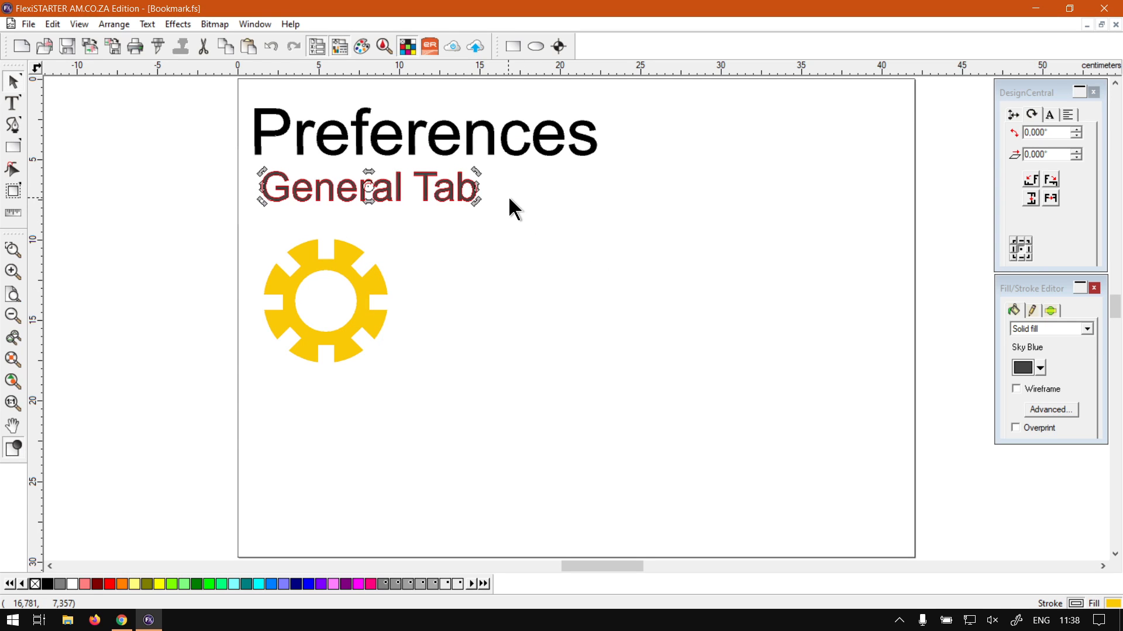
{"action": "left_click", "coordinate": [52, 23]}
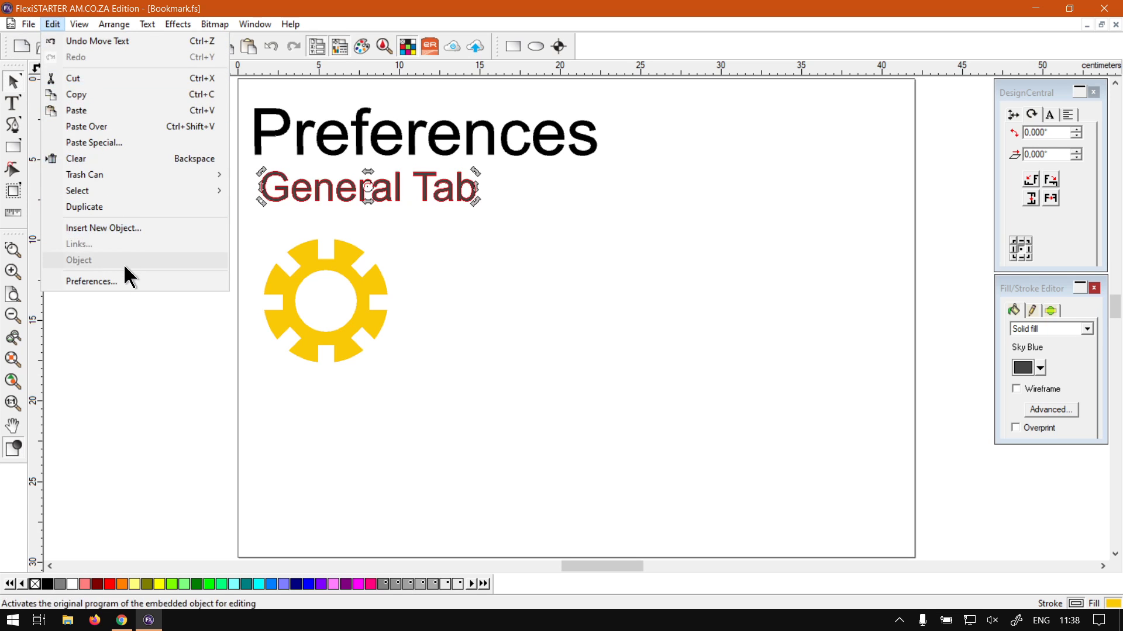
{"action": "left_click", "coordinate": [91, 281]}
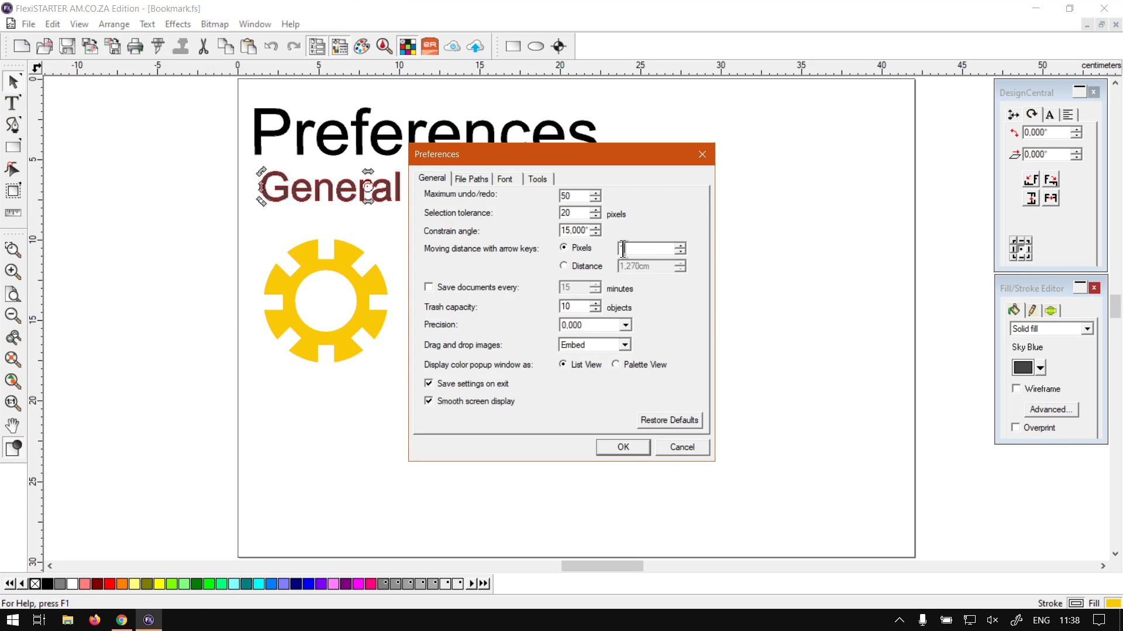
{"action": "type", "text": "20"}
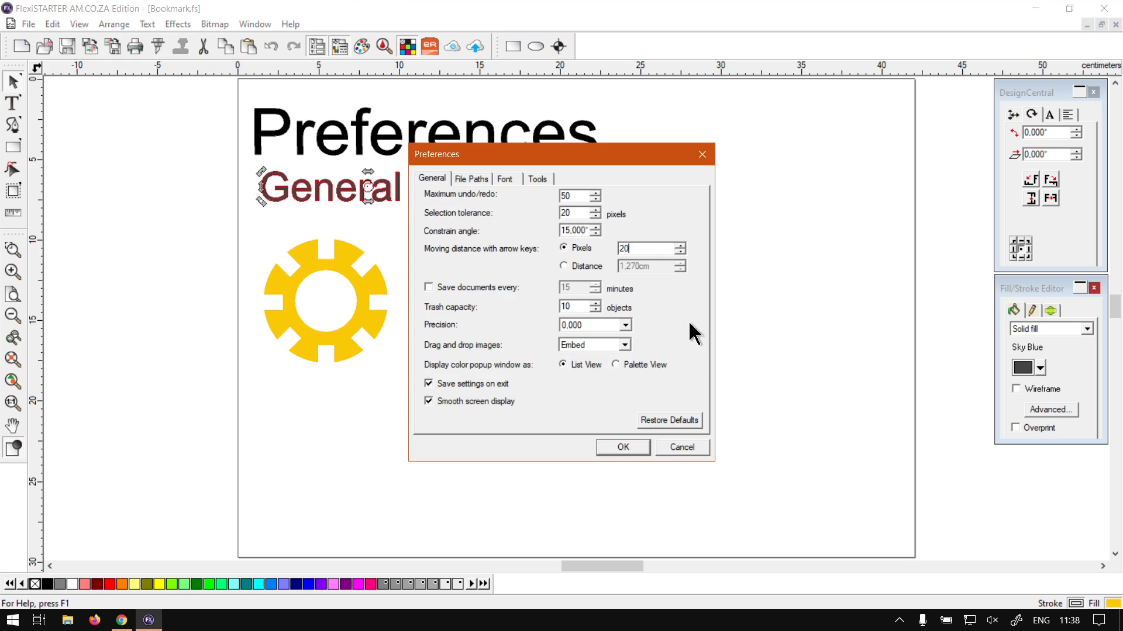
{"action": "left_click", "coordinate": [621, 447]}
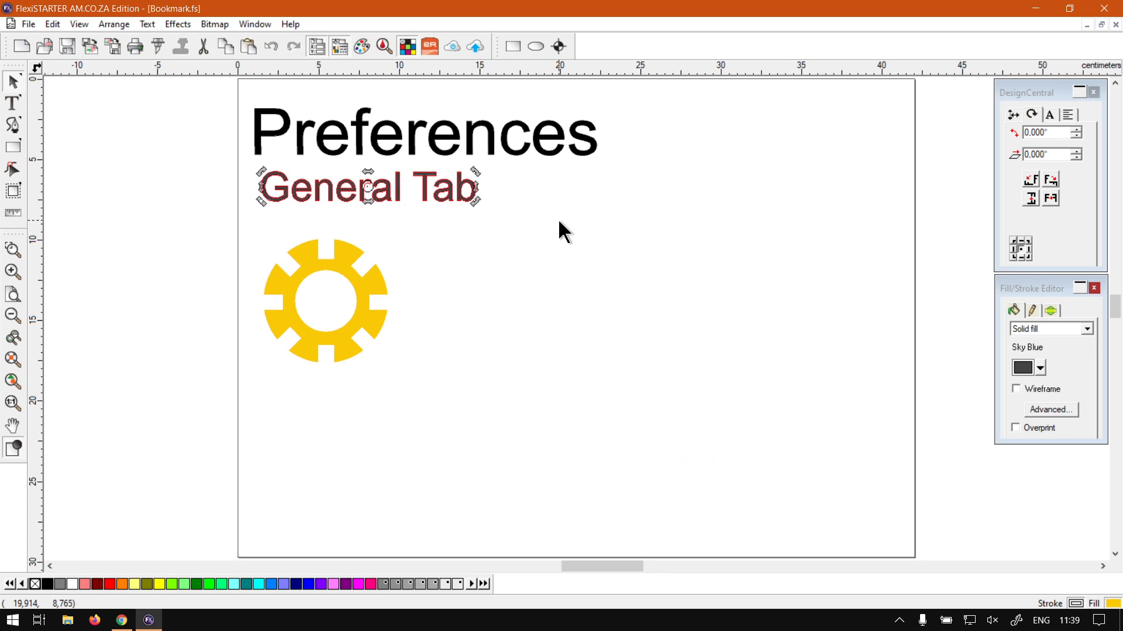
{"action": "left_click", "coordinate": [51, 24]}
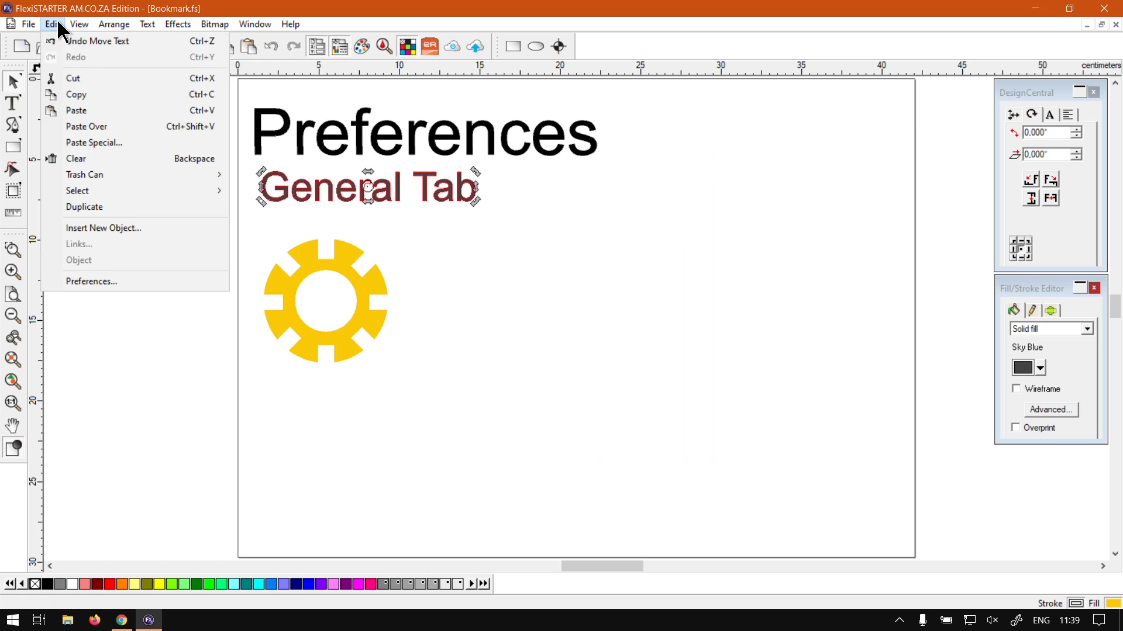
Switch arrow-key moves to the Distance option and edit its 1.270cm value.
{"action": "left_click", "coordinate": [91, 280]}
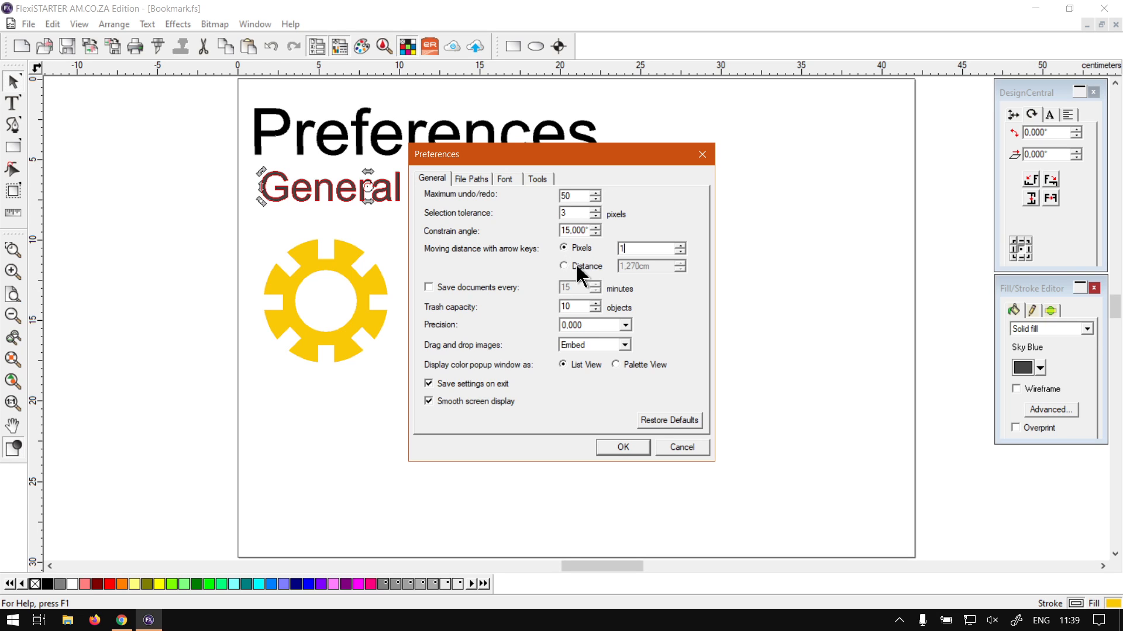
{"action": "left_click", "coordinate": [564, 265]}
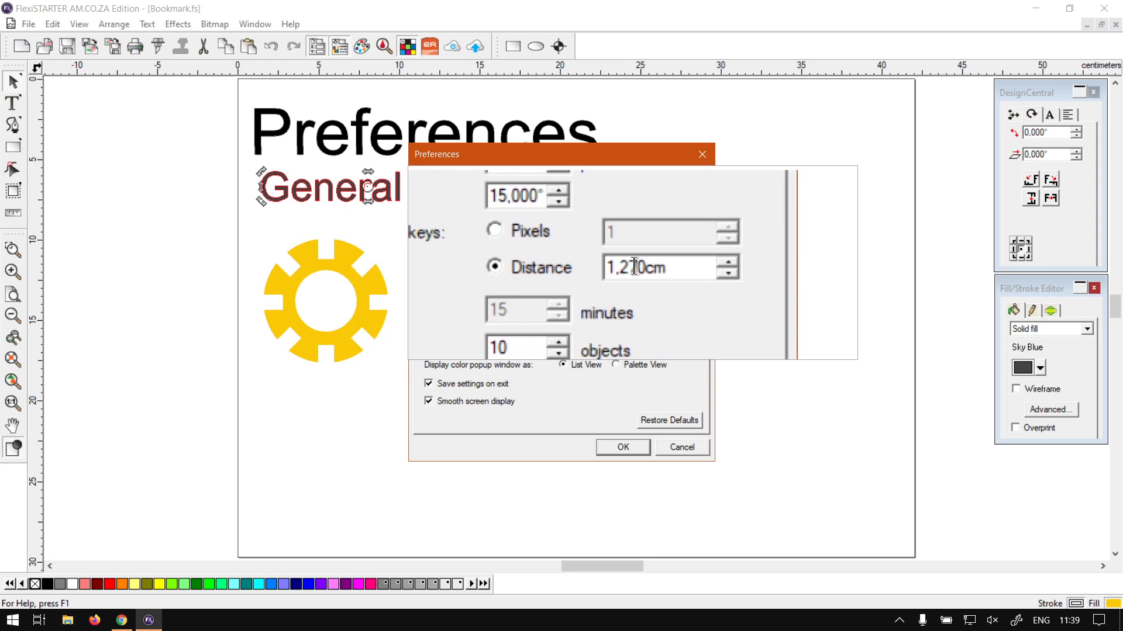
{"action": "left_click", "coordinate": [563, 250]}
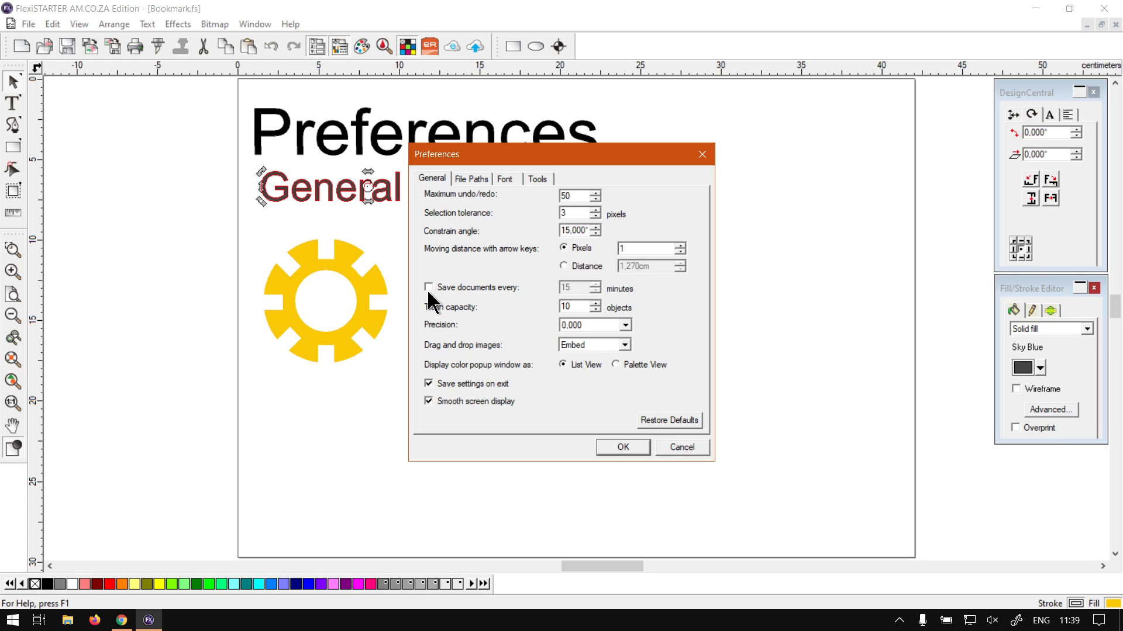
{"action": "left_click", "coordinate": [429, 288]}
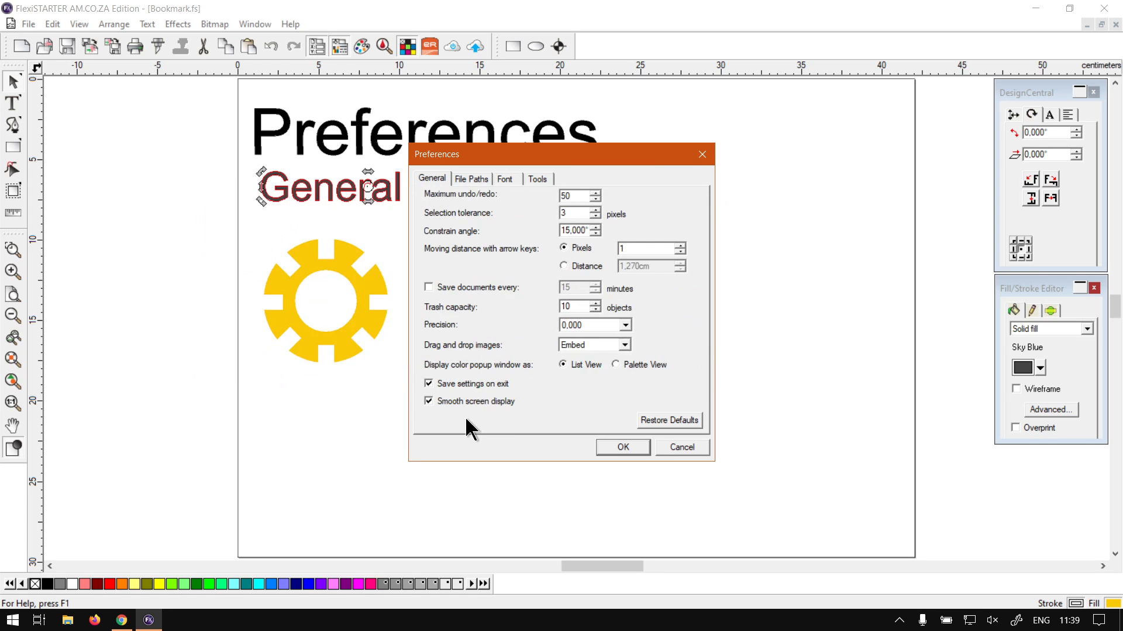
{"action": "mouse_move", "coordinate": [540, 412]}
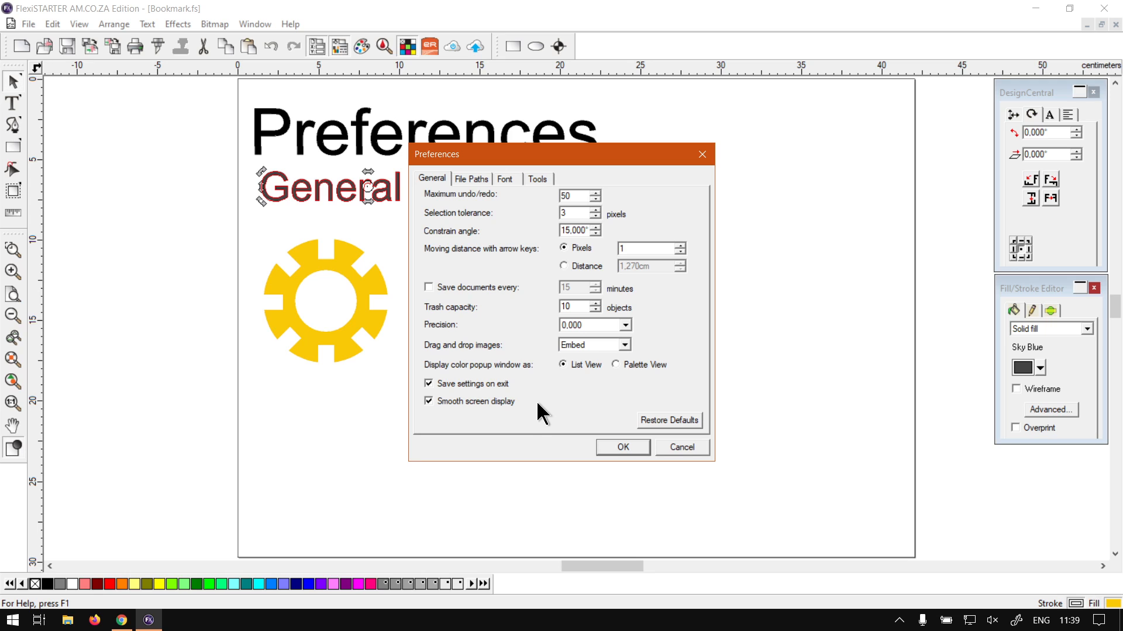
{"action": "mouse_move", "coordinate": [568, 407]}
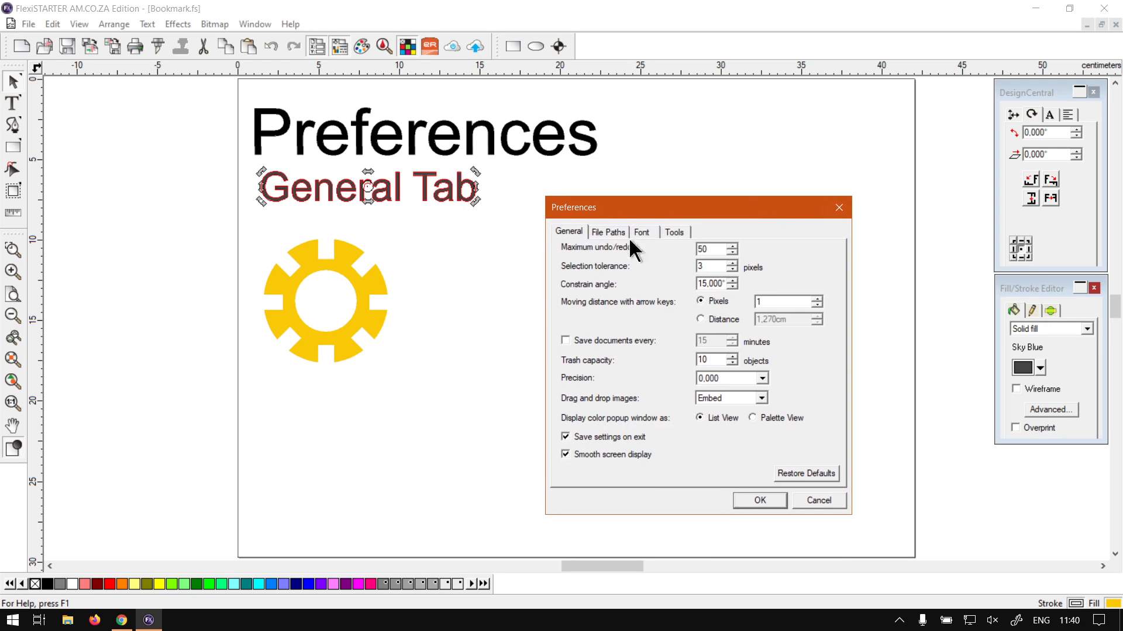
{"action": "left_click", "coordinate": [122, 620]}
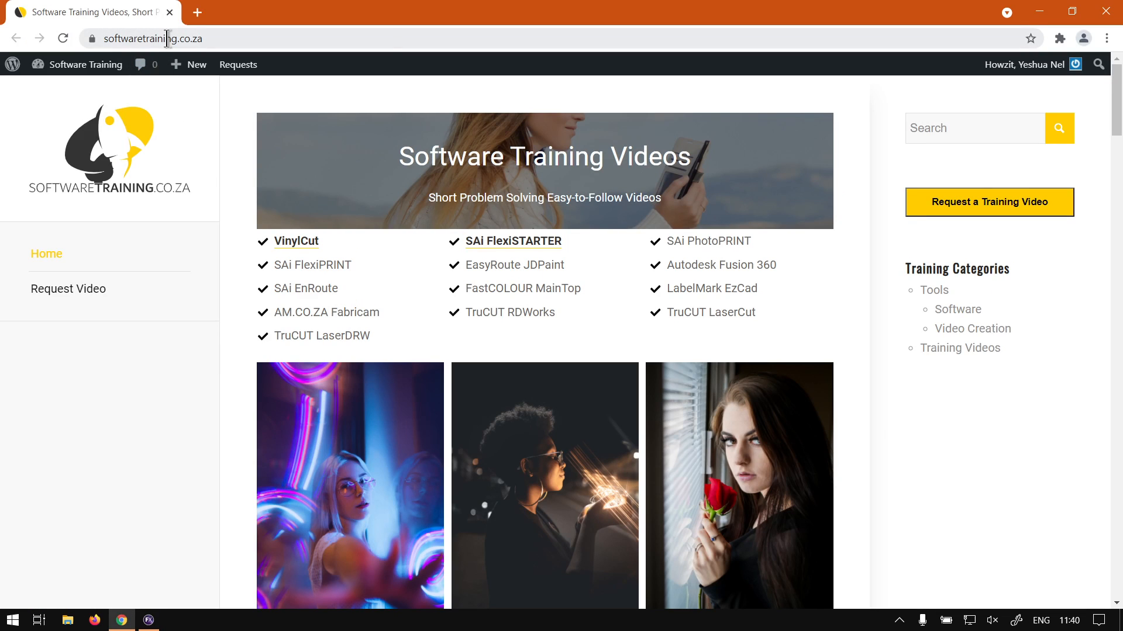
{"action": "mouse_move", "coordinate": [175, 55]}
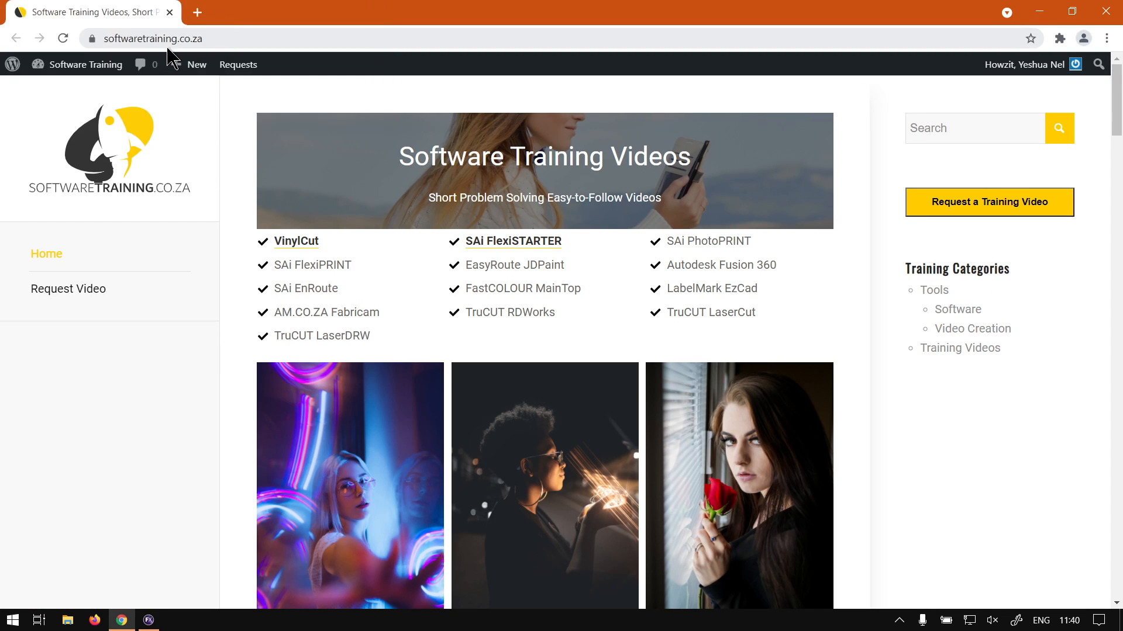
{"action": "mouse_move", "coordinate": [919, 317]}
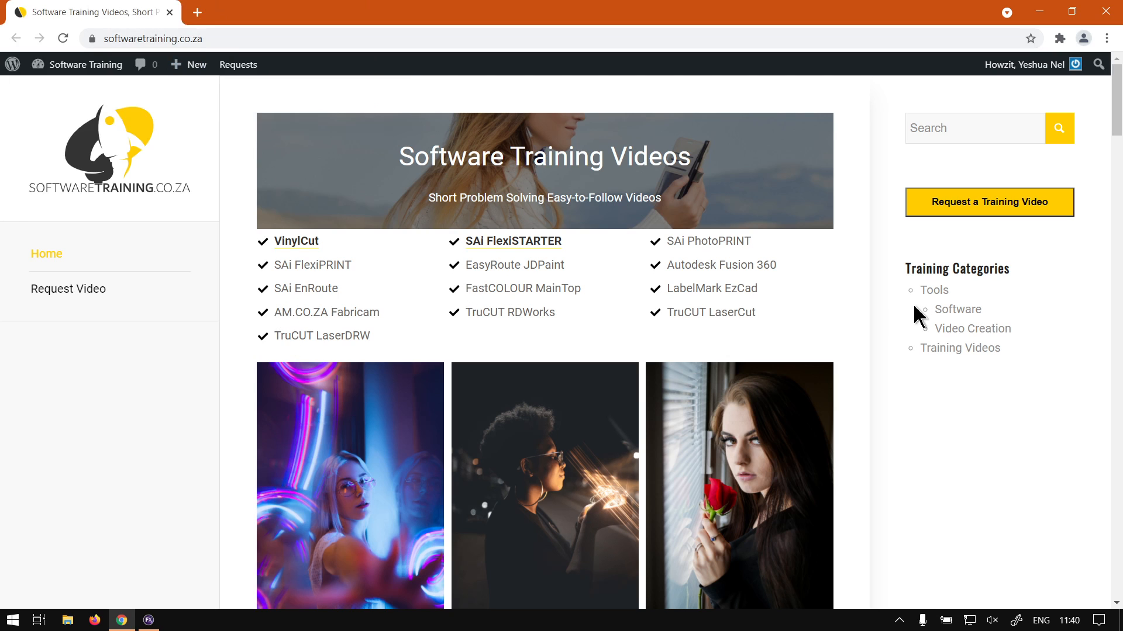
{"action": "mouse_move", "coordinate": [607, 367]}
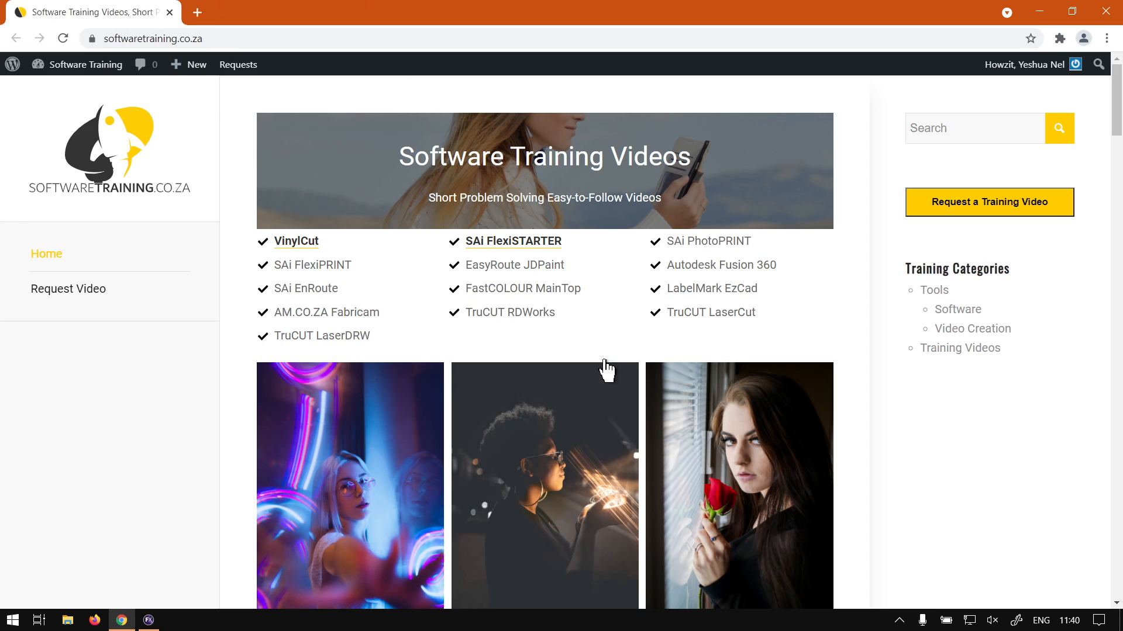
Activate the Search box on softwaretraining.co.za, then dismiss its suggestions.
{"action": "left_click", "coordinate": [974, 127]}
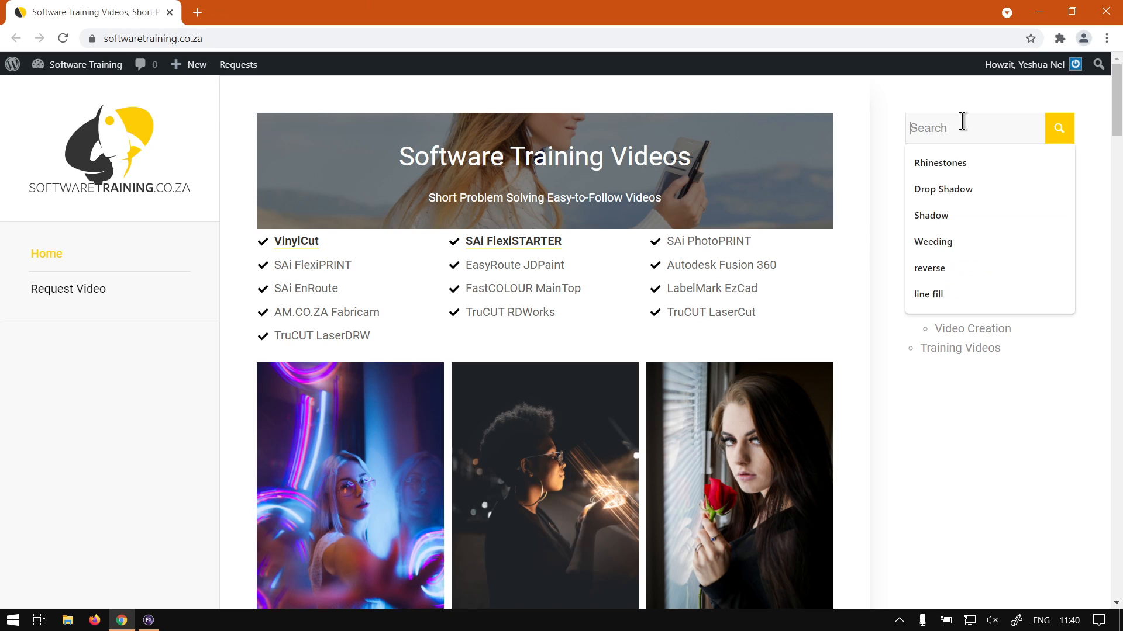
{"action": "left_click", "coordinate": [928, 268]}
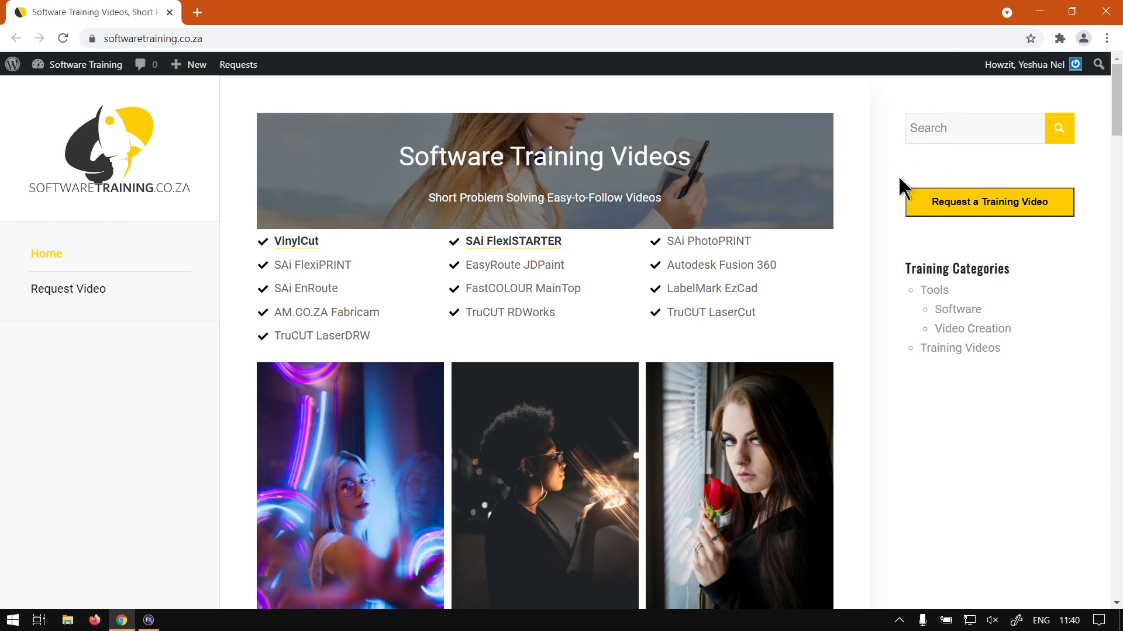
{"action": "mouse_move", "coordinate": [957, 225]}
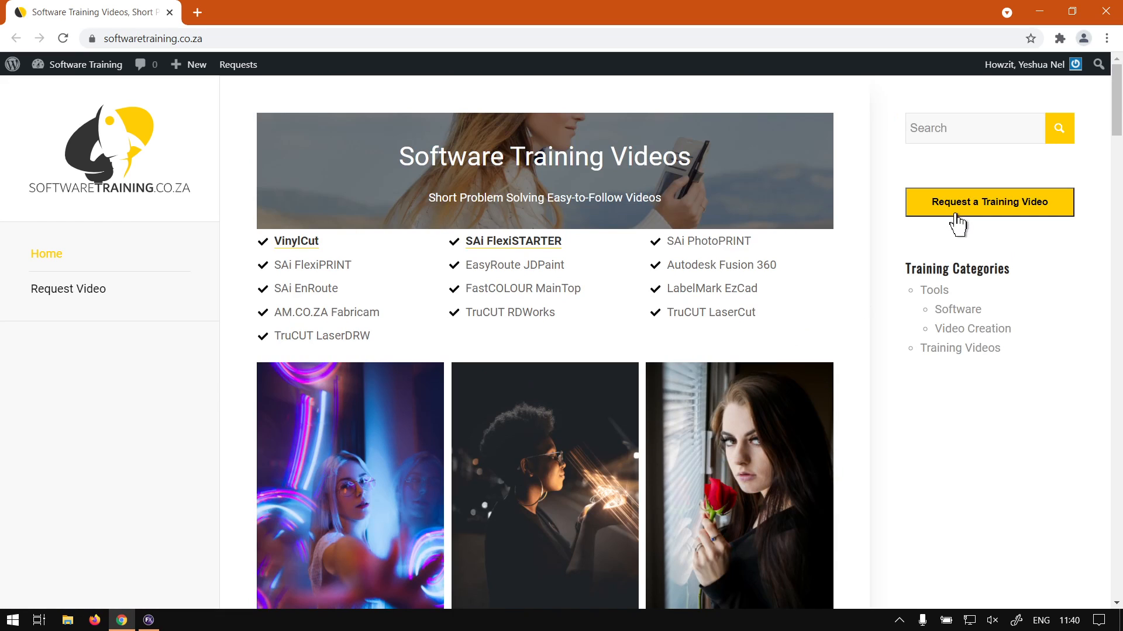
{"action": "mouse_move", "coordinate": [972, 230]}
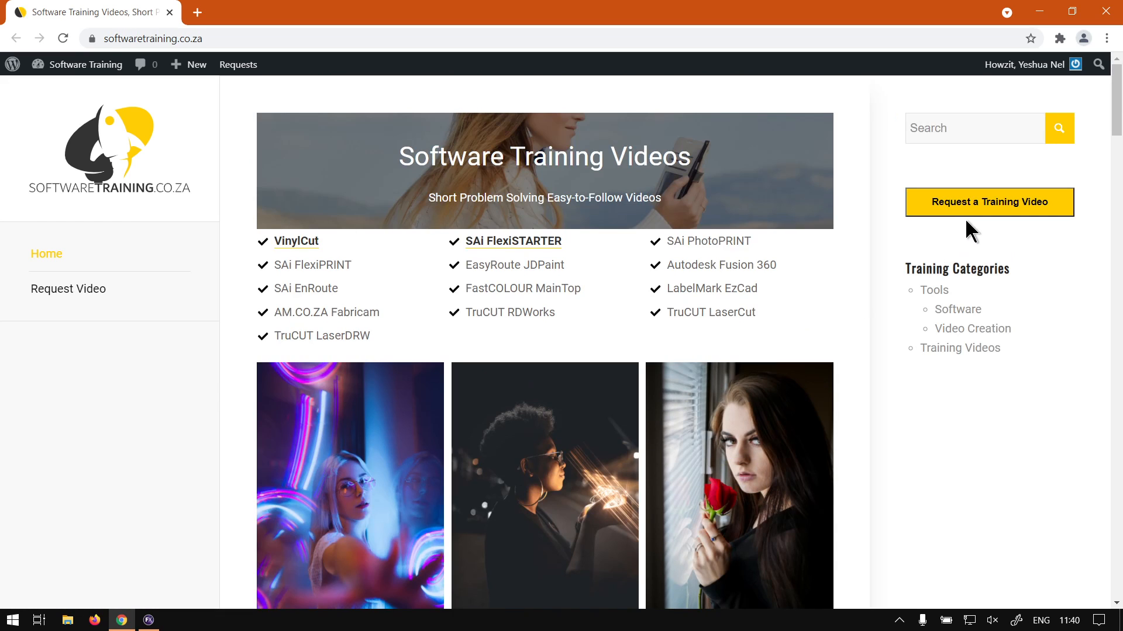
{"action": "mouse_move", "coordinate": [998, 223]}
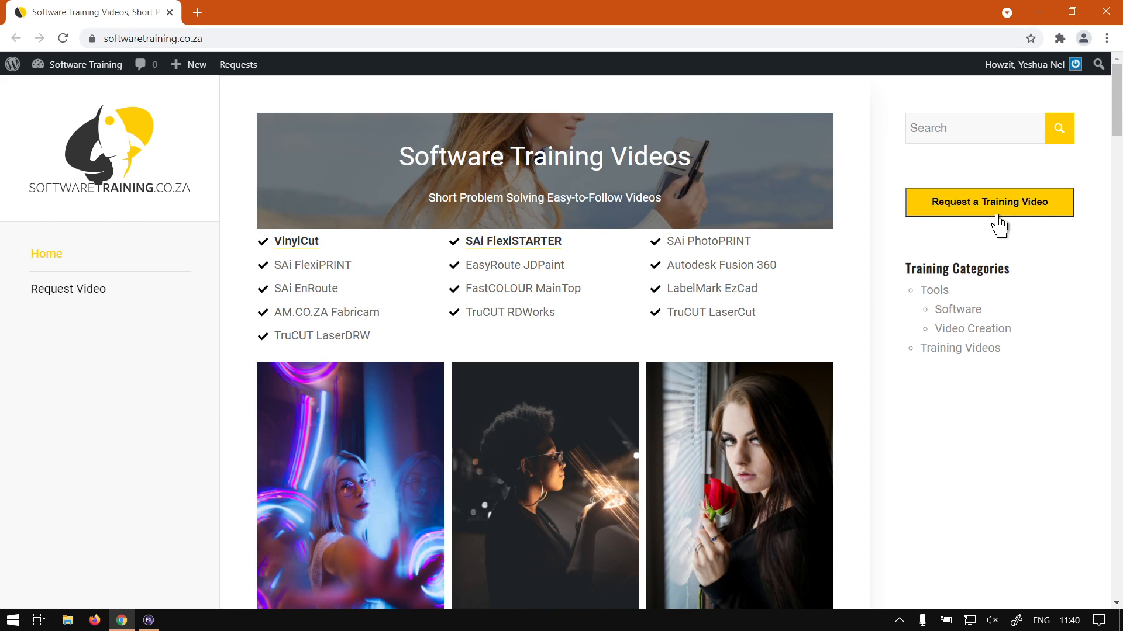
{"action": "mouse_move", "coordinate": [998, 226]}
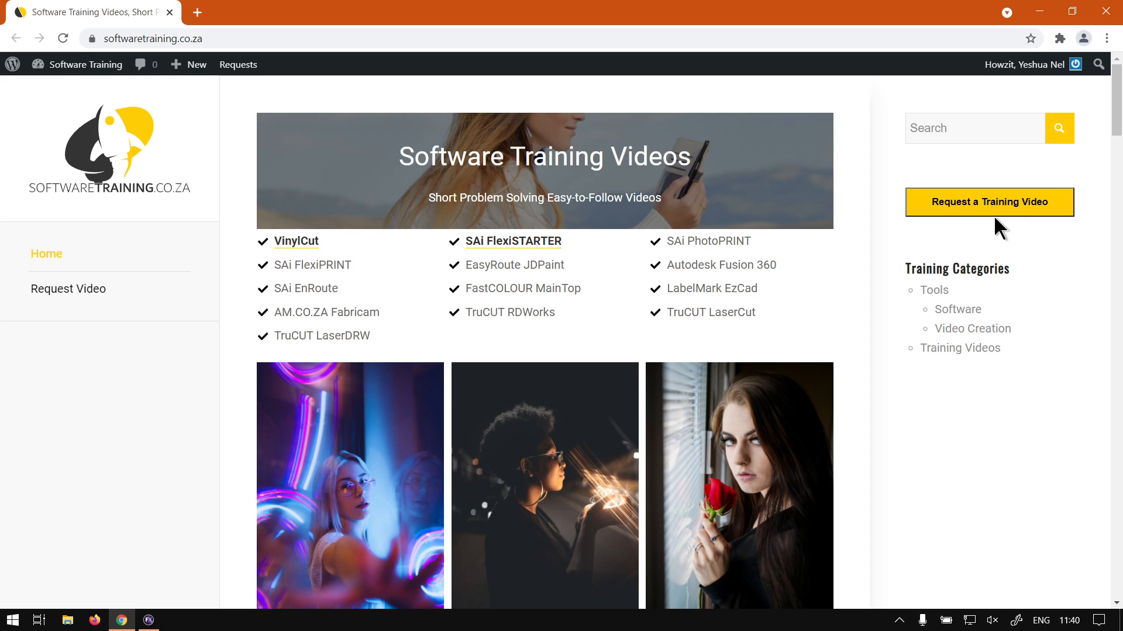
{"action": "mouse_move", "coordinate": [994, 230]}
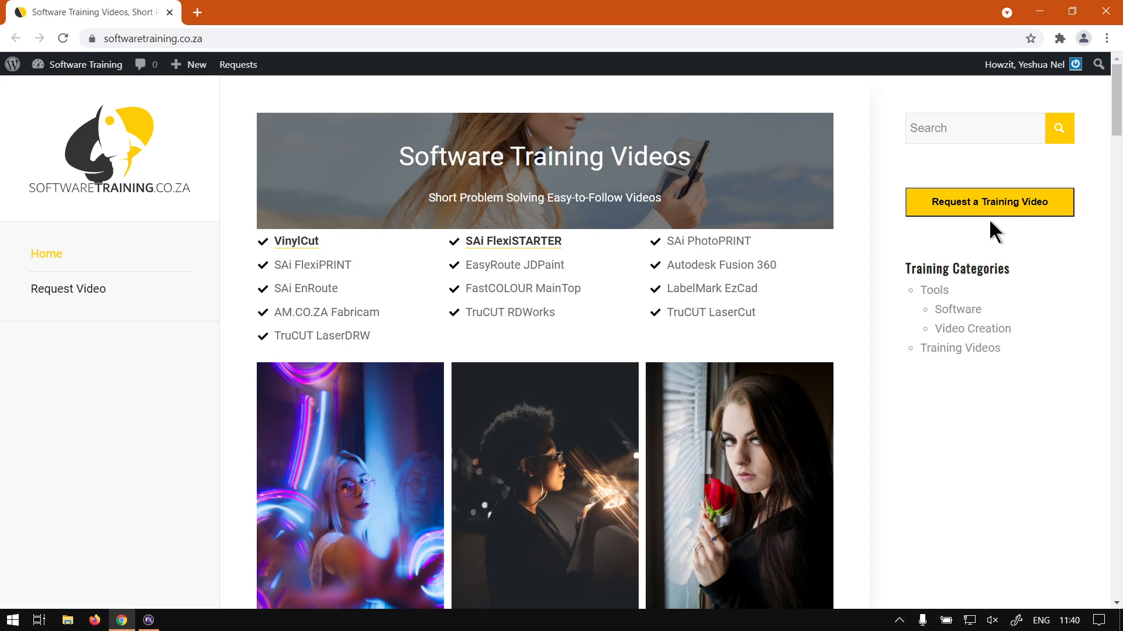